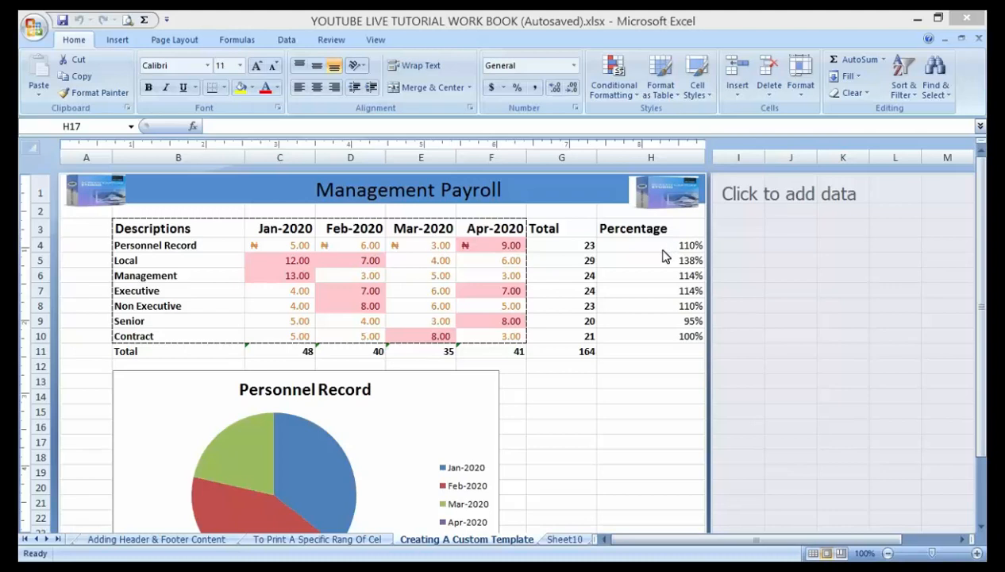
pyautogui.moveTo(671, 261)
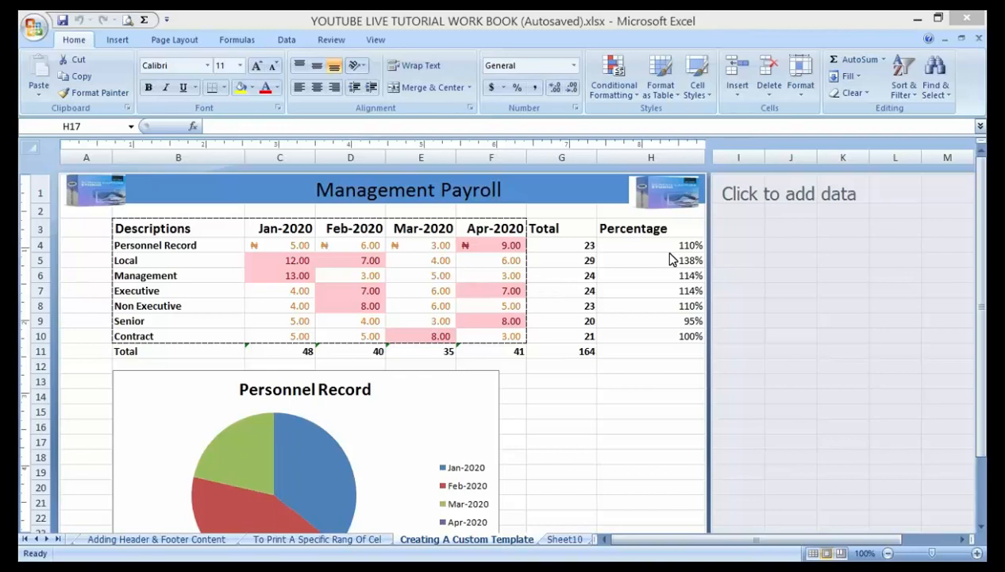
pyautogui.moveTo(585, 359)
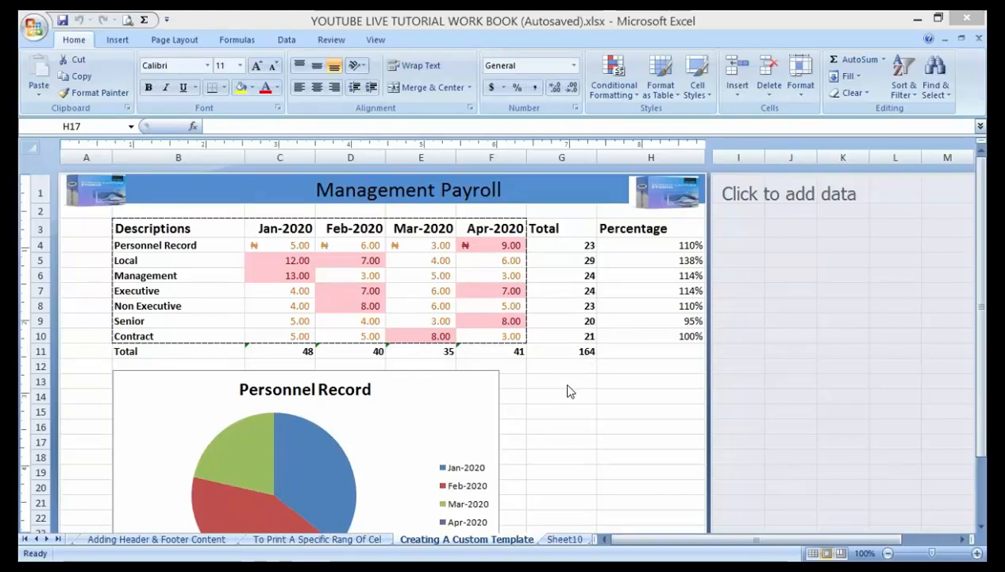
pyautogui.moveTo(561, 395)
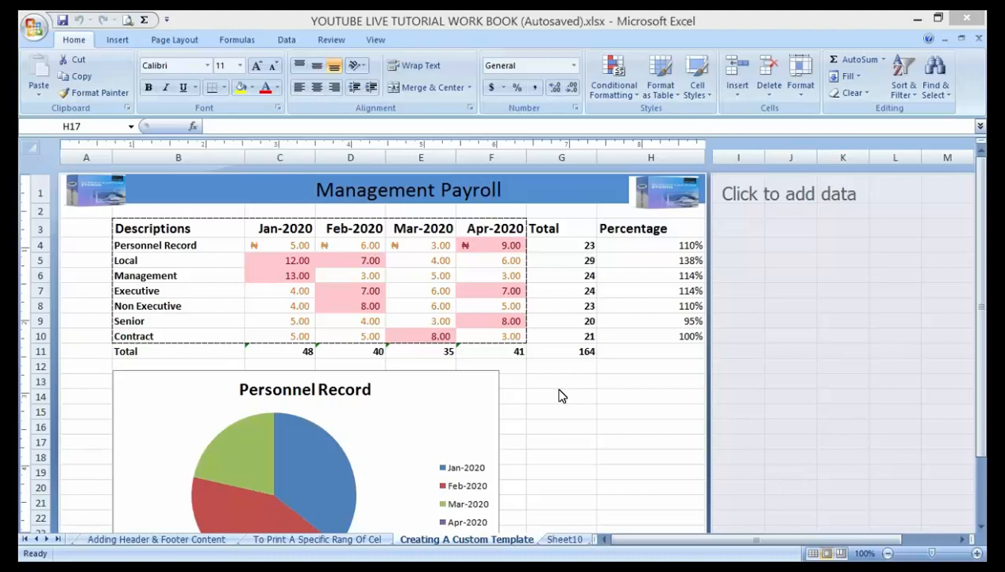
# - Clear the January–April figures in C4:F10, leaving totals at zero
pyautogui.click(652, 442)
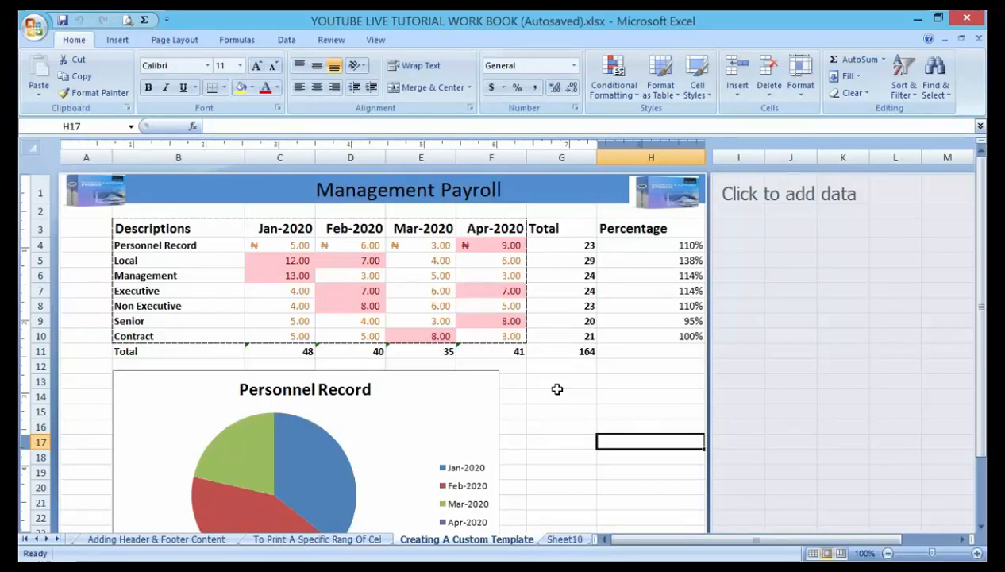
pyautogui.moveTo(572, 362)
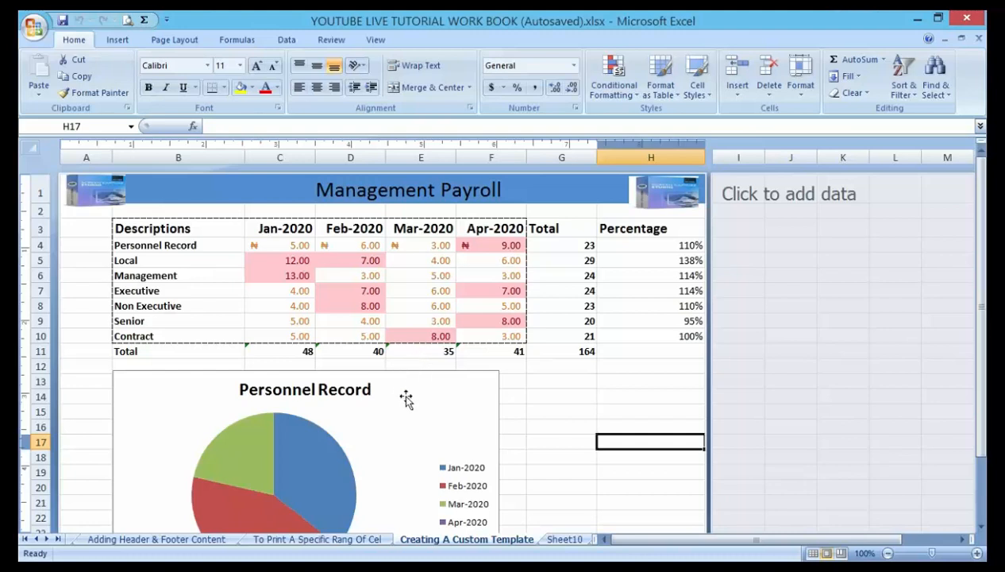
pyautogui.moveTo(435, 400)
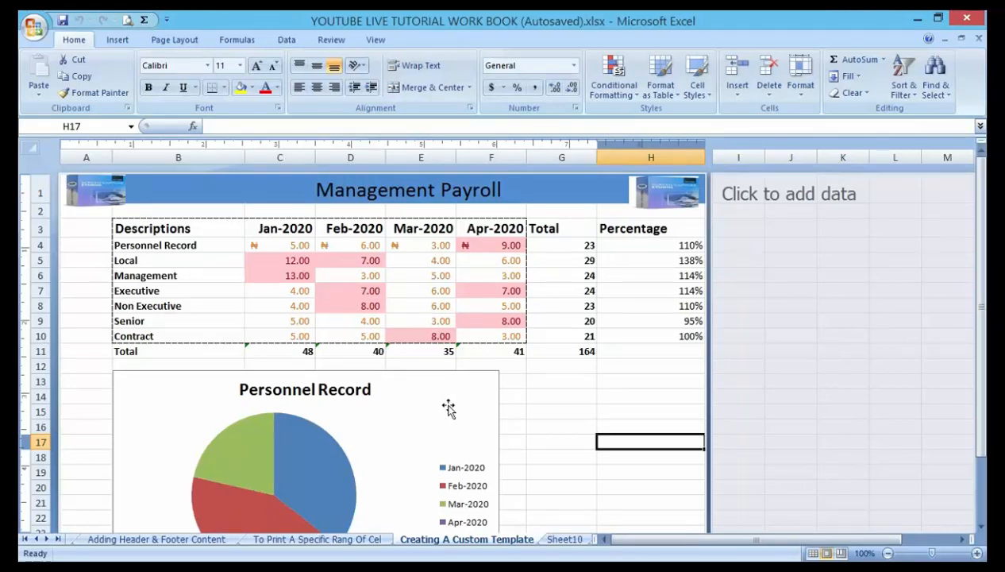
pyautogui.moveTo(453, 409)
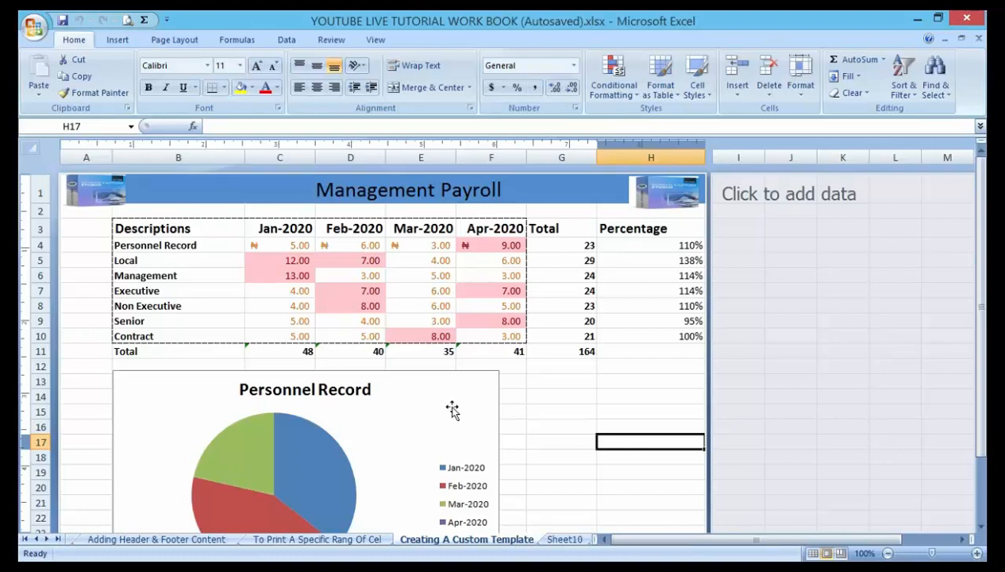
pyautogui.moveTo(448, 419)
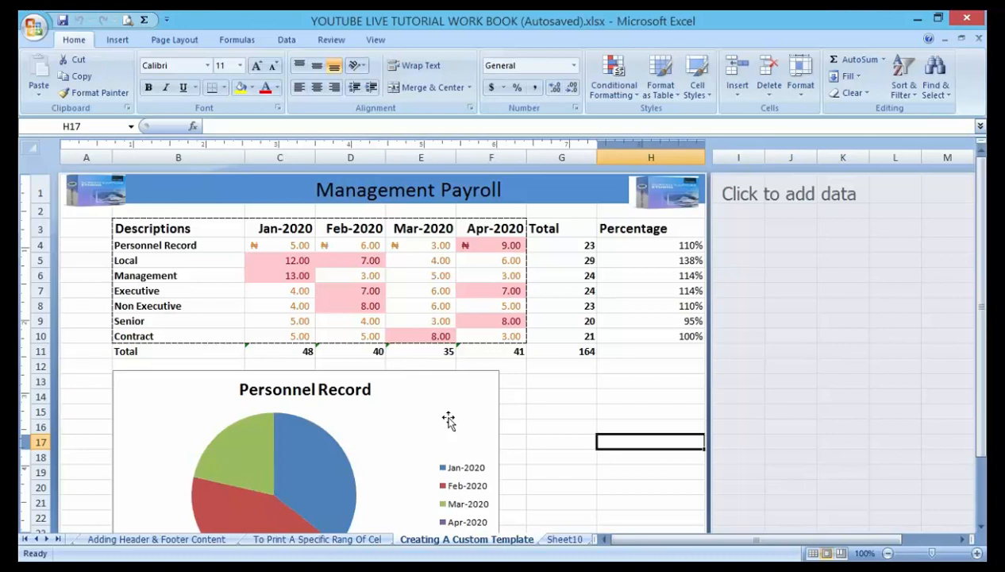
pyautogui.moveTo(389, 278)
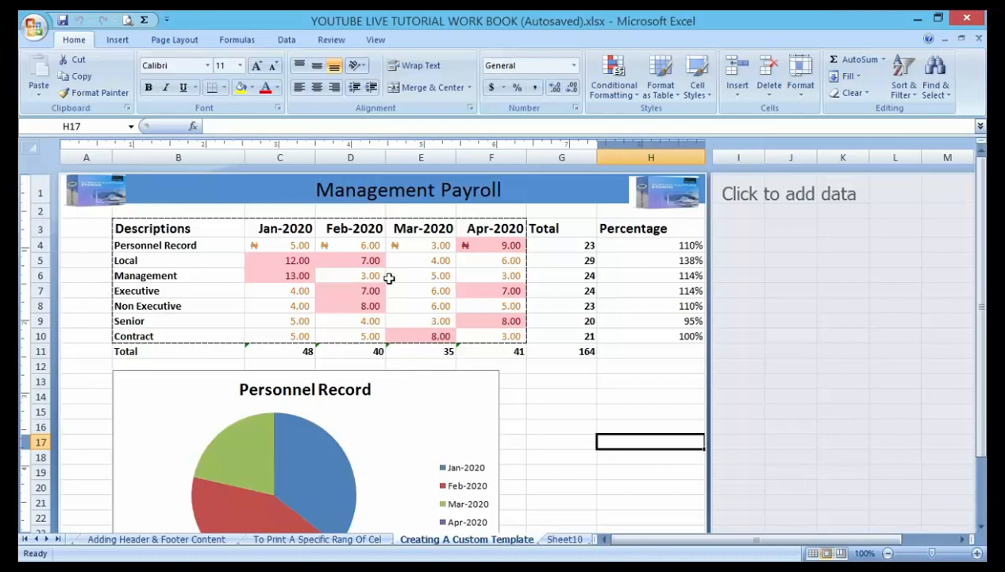
pyautogui.moveTo(399, 283)
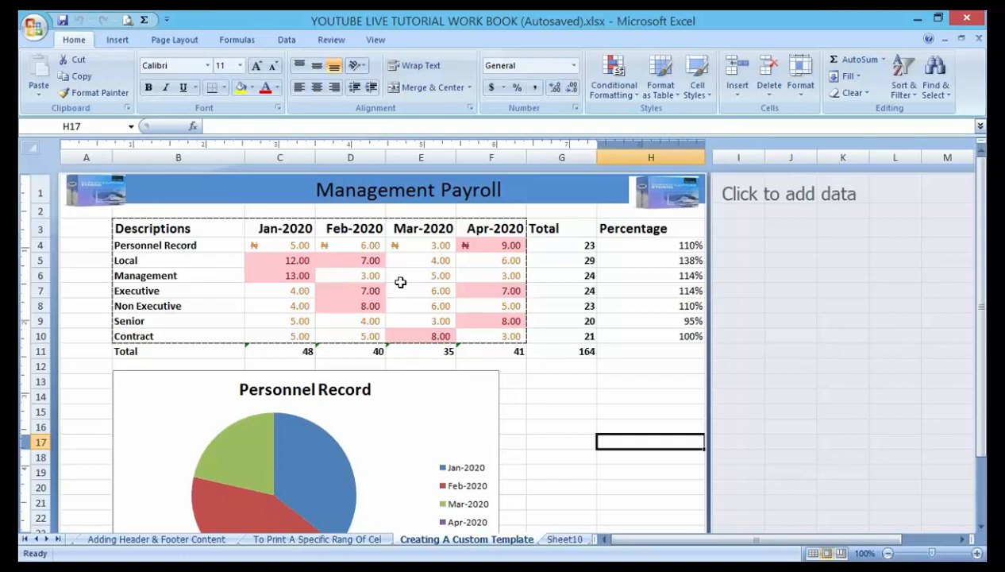
pyautogui.moveTo(259, 274)
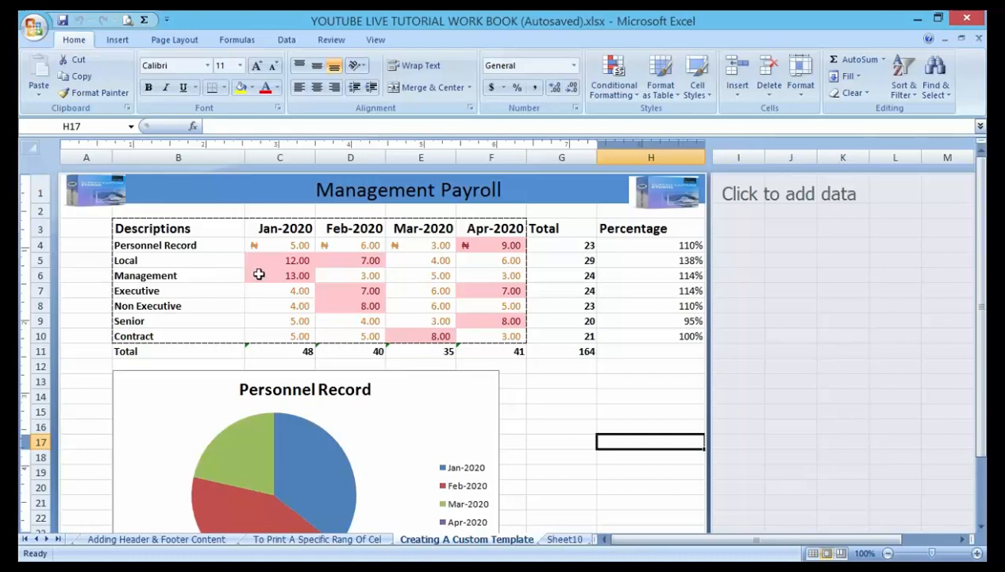
pyautogui.click(278, 245)
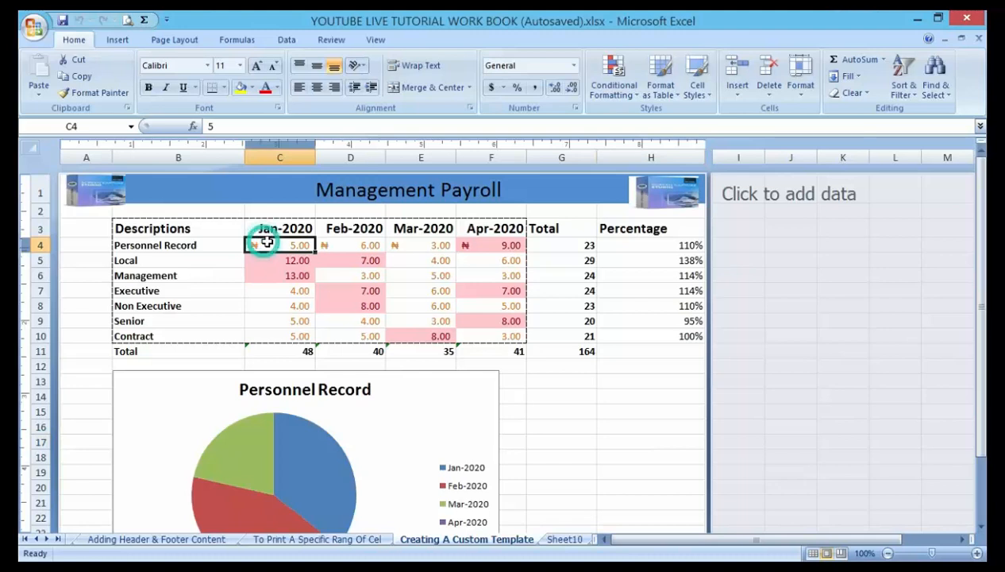
pyautogui.moveTo(279, 244); pyautogui.dragTo(464, 321)
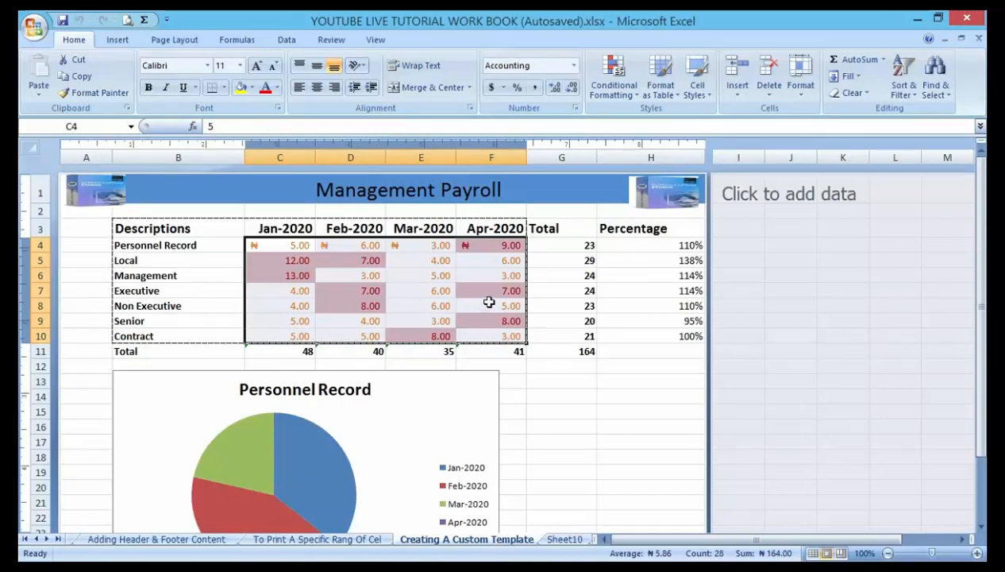
pyautogui.press('Delete')
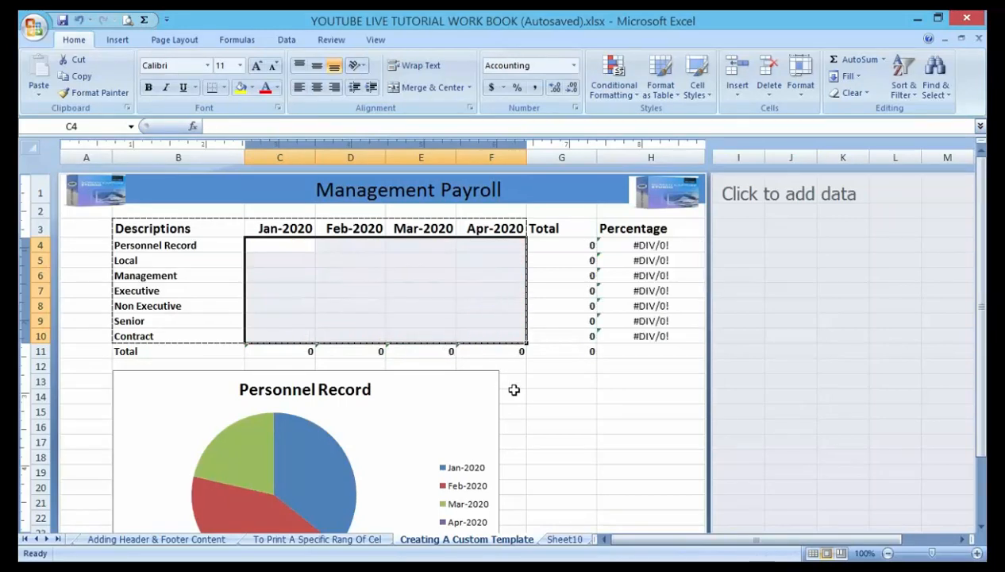
pyautogui.moveTo(492, 310)
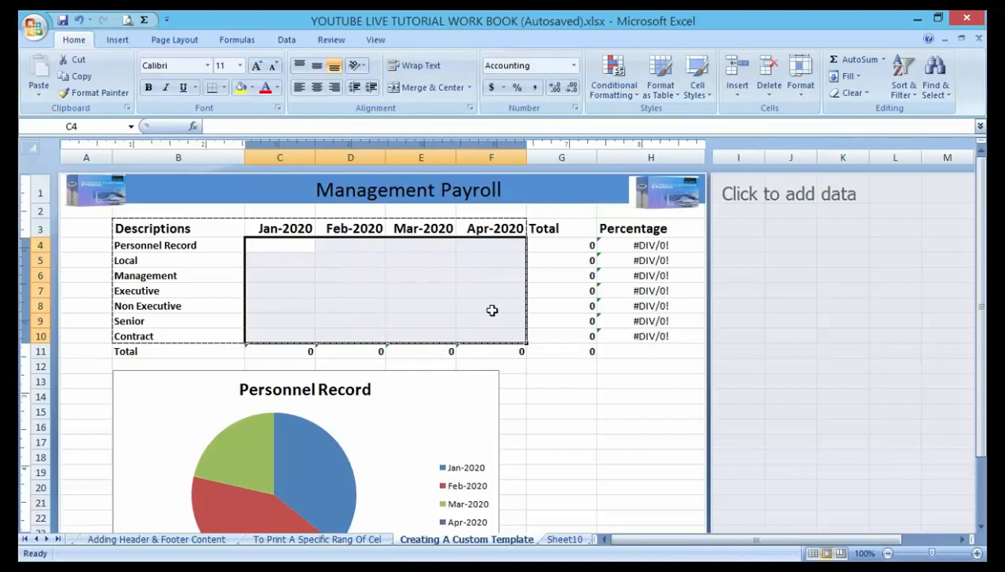
pyautogui.moveTo(519, 381)
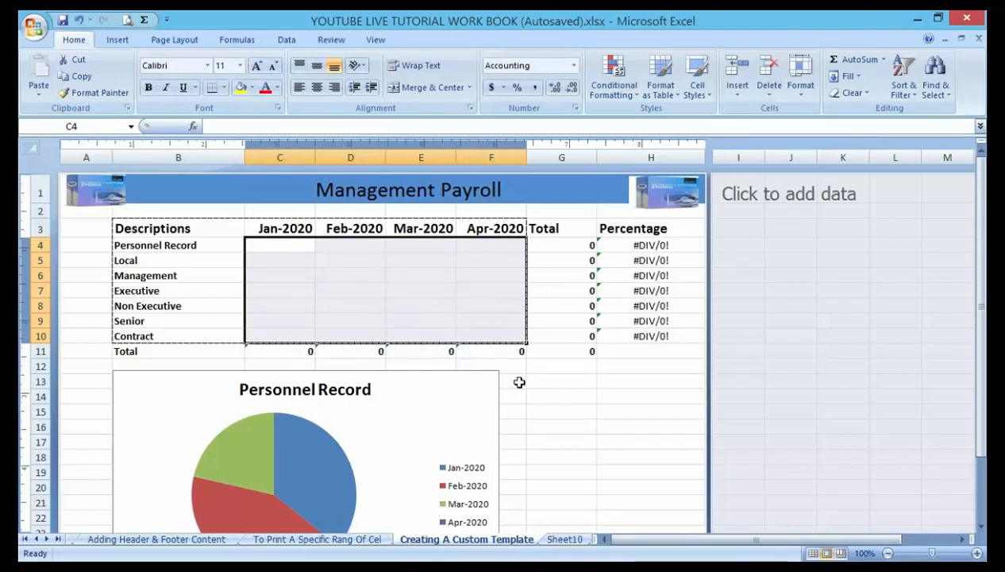
pyautogui.moveTo(527, 390)
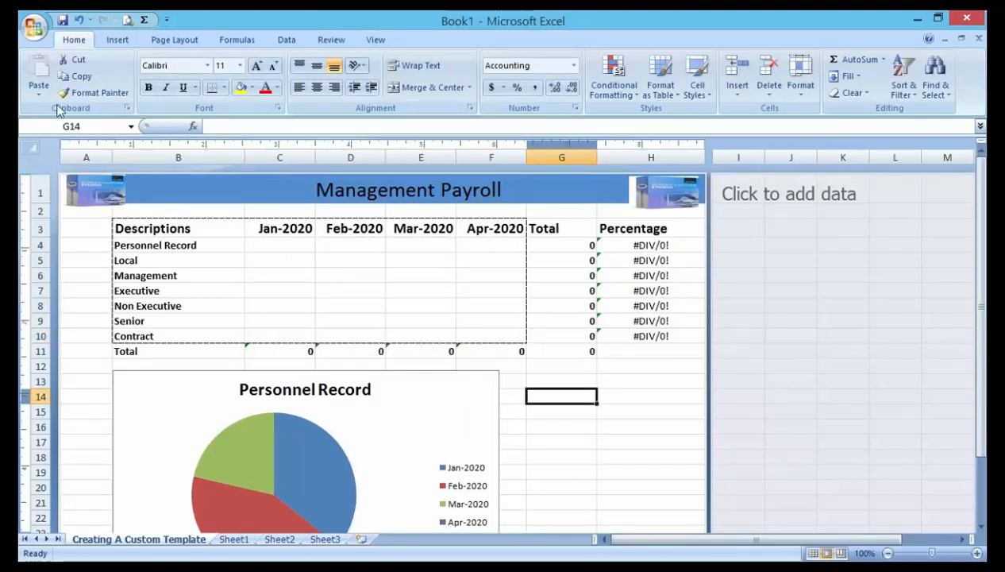
# - Show the Save As format choices from the Office button menu
pyautogui.click(35, 26)
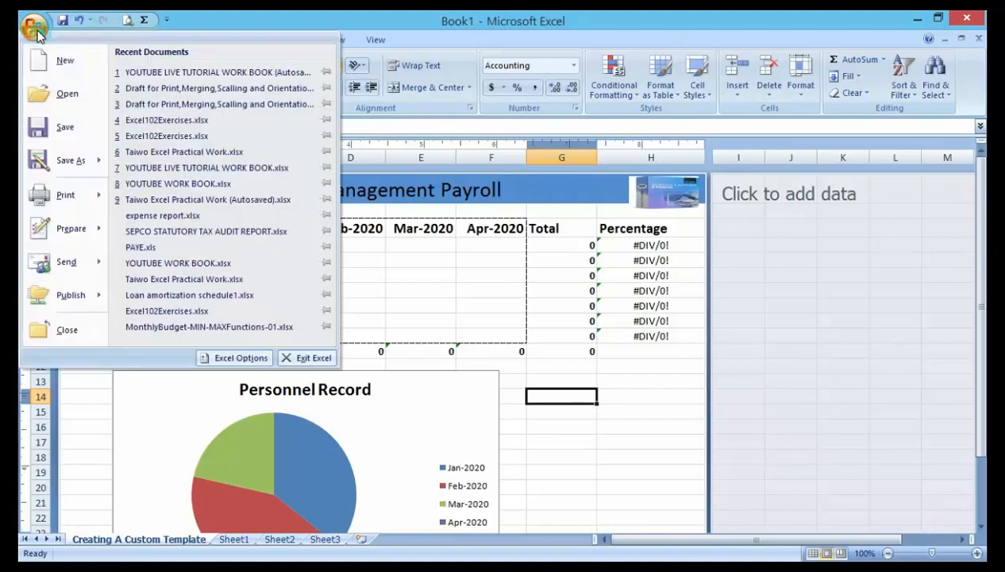
pyautogui.click(70, 159)
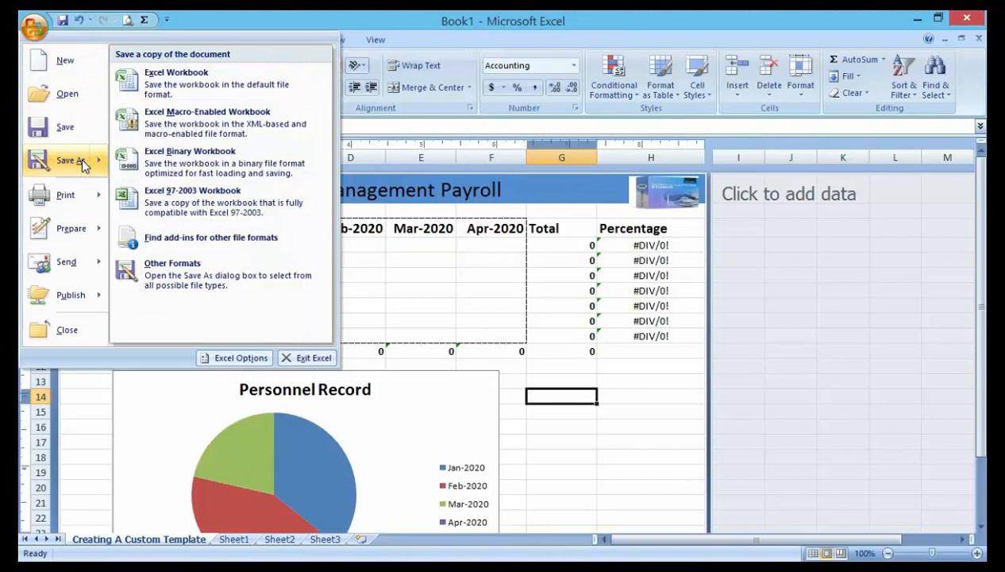
pyautogui.moveTo(174, 83)
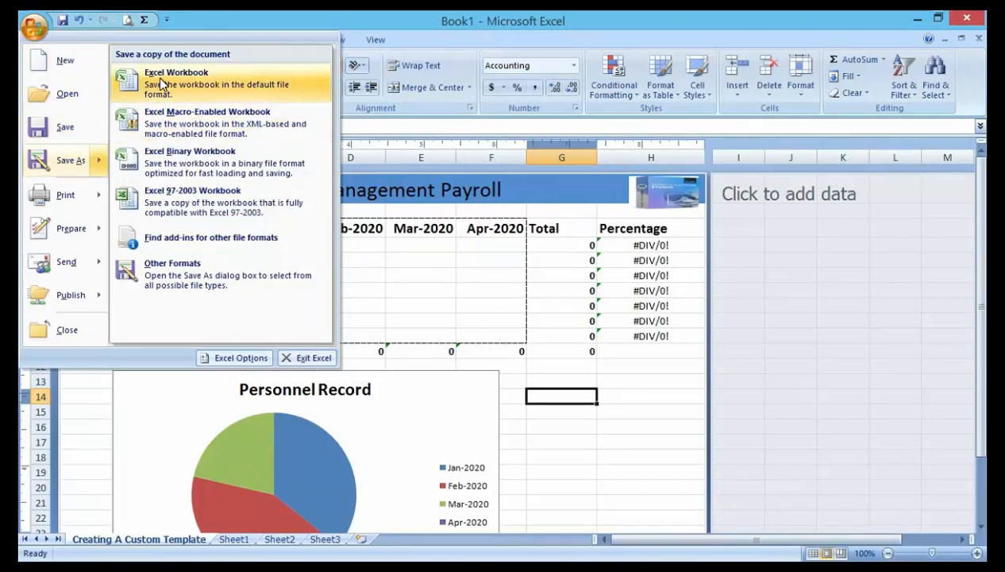
# - Choose the standard workbook Save As option so the dialog opens at the Templates folder
pyautogui.click(175, 73)
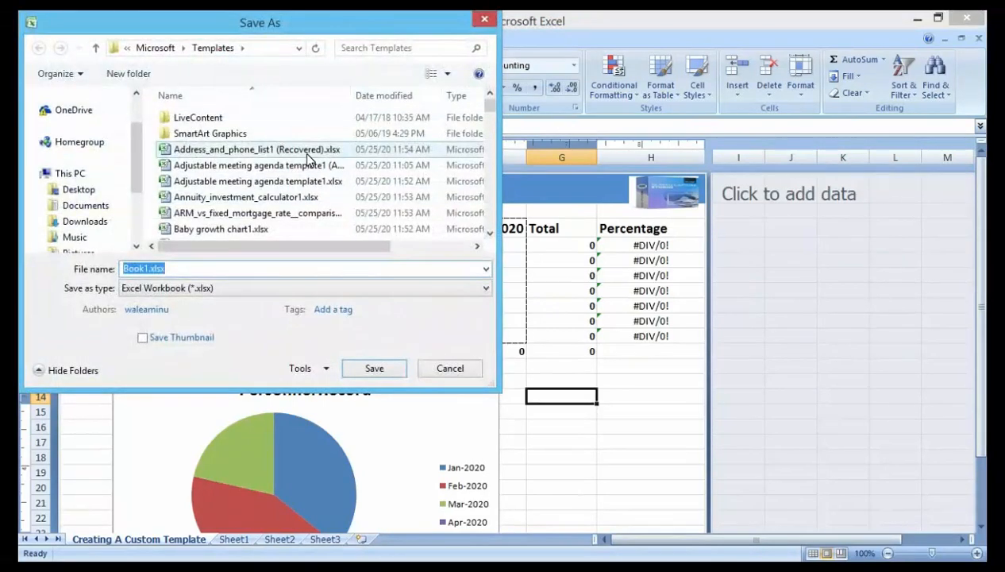
pyautogui.moveTo(222, 213)
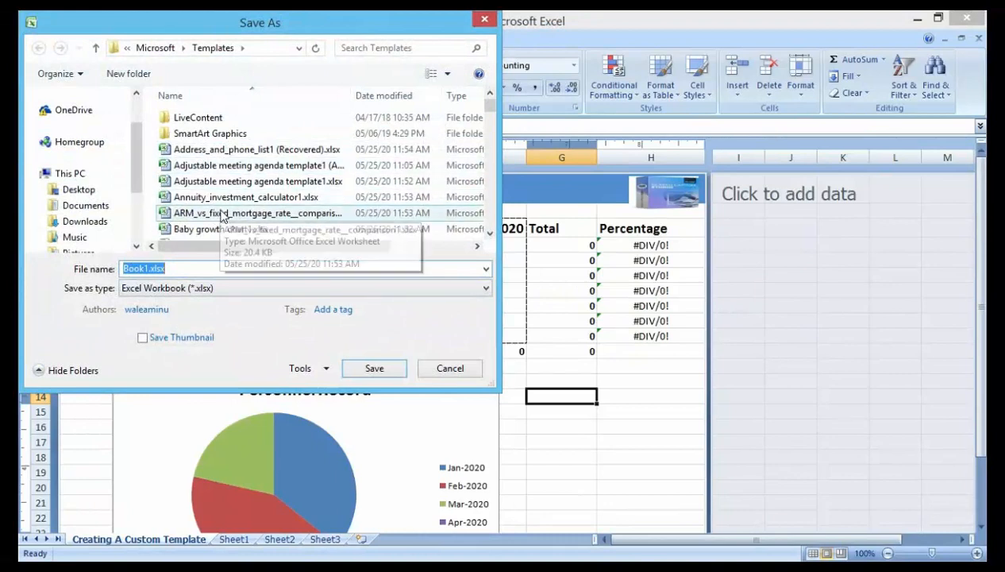
pyautogui.moveTo(251, 302)
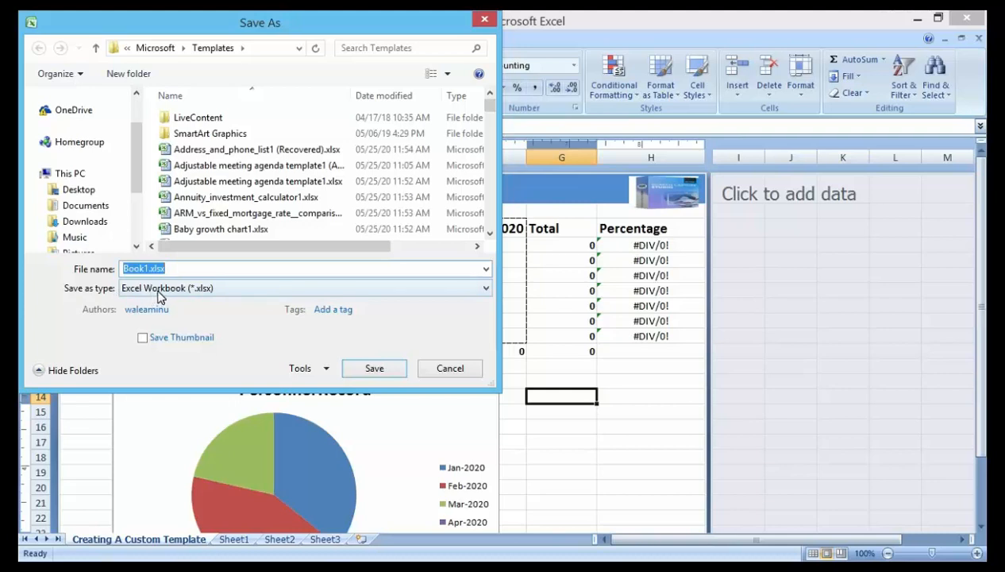
pyautogui.moveTo(199, 298)
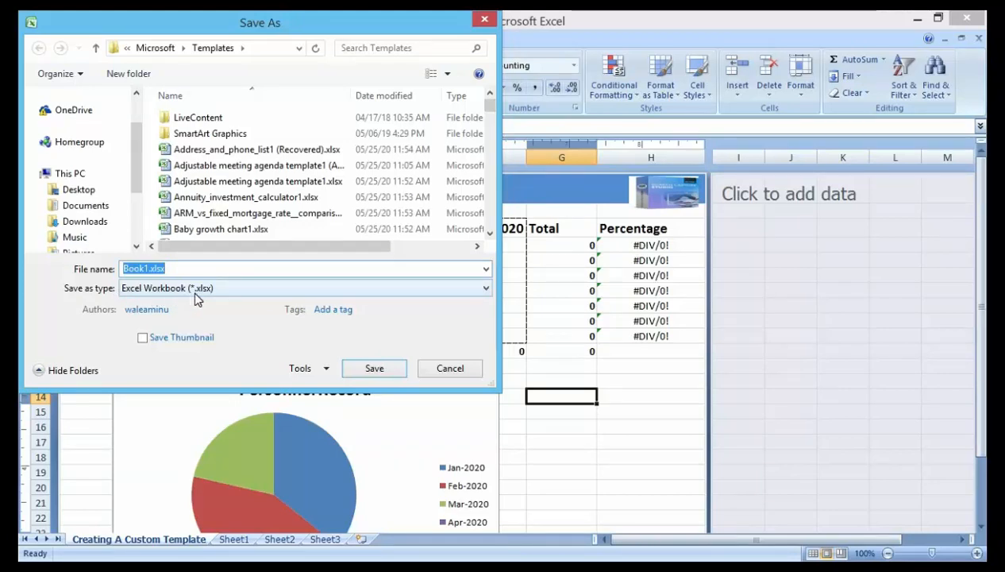
pyautogui.moveTo(245, 304)
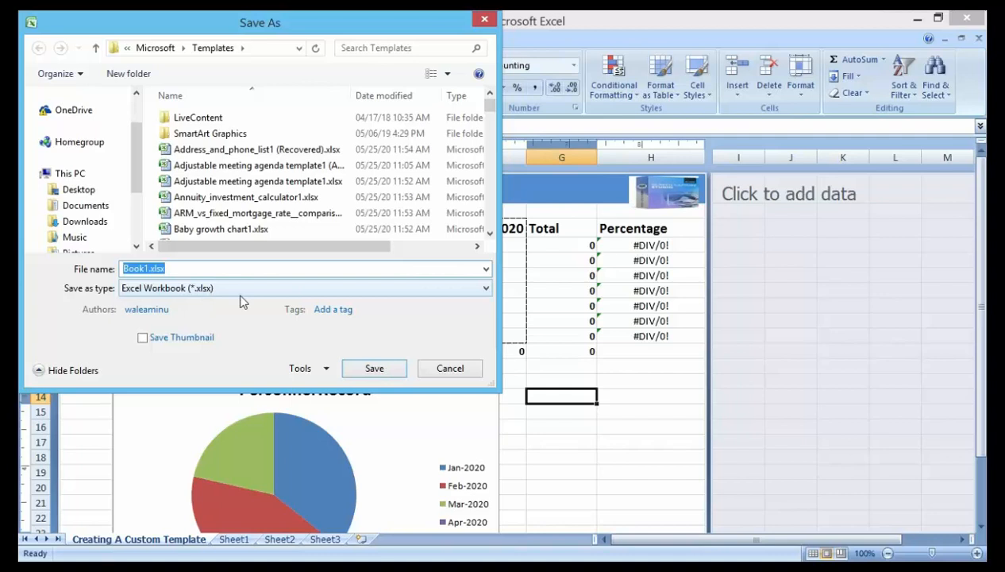
pyautogui.moveTo(405, 293)
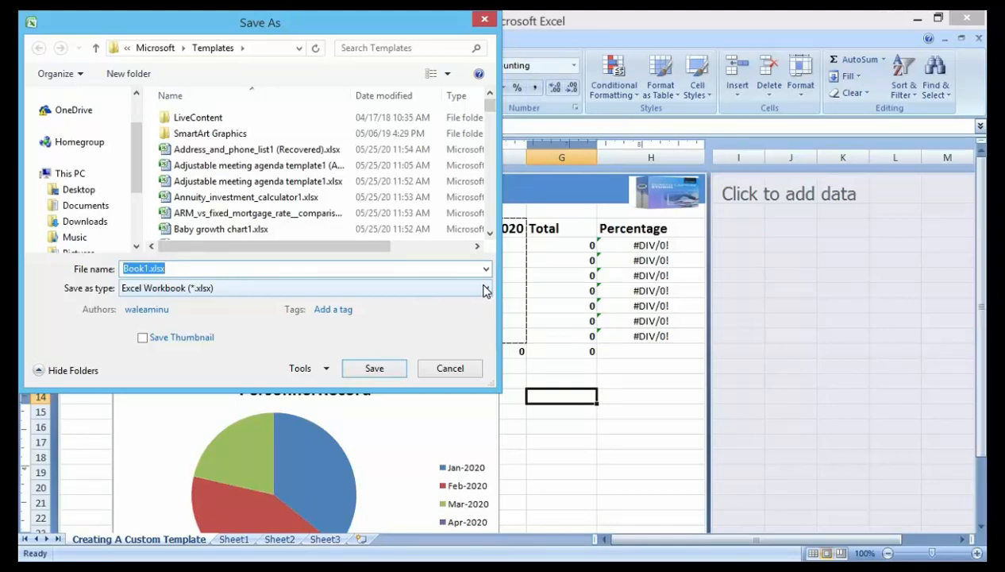
# - Set Save as type to Excel Template (*.xltx) and select the Book1 file name for replacement
pyautogui.click(485, 289)
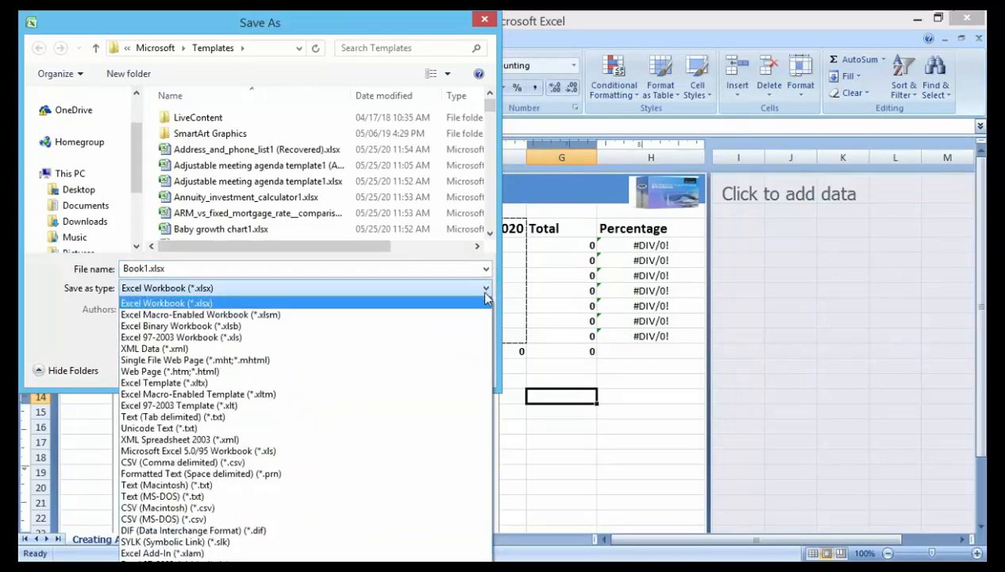
pyautogui.moveTo(480, 312)
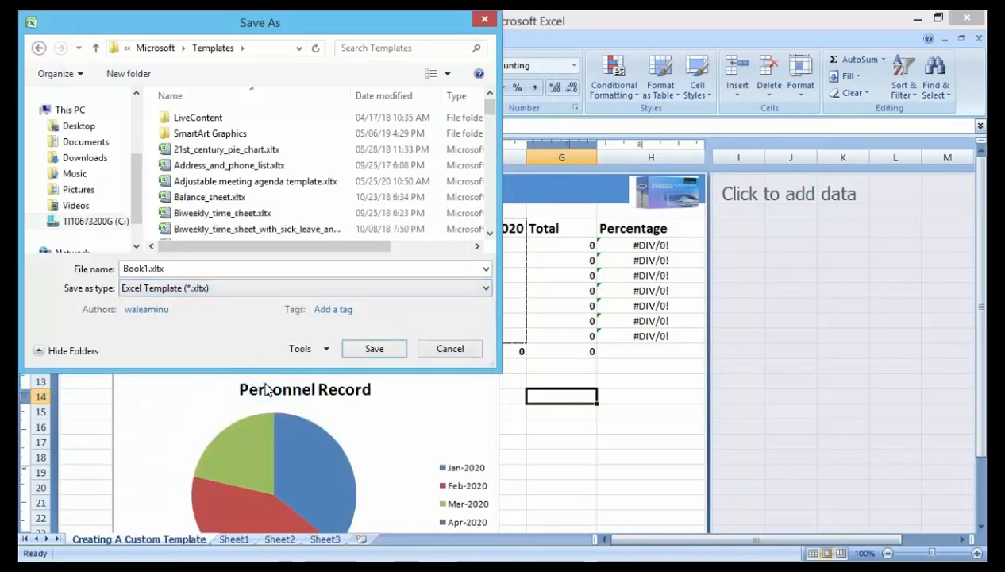
pyautogui.click(254, 229)
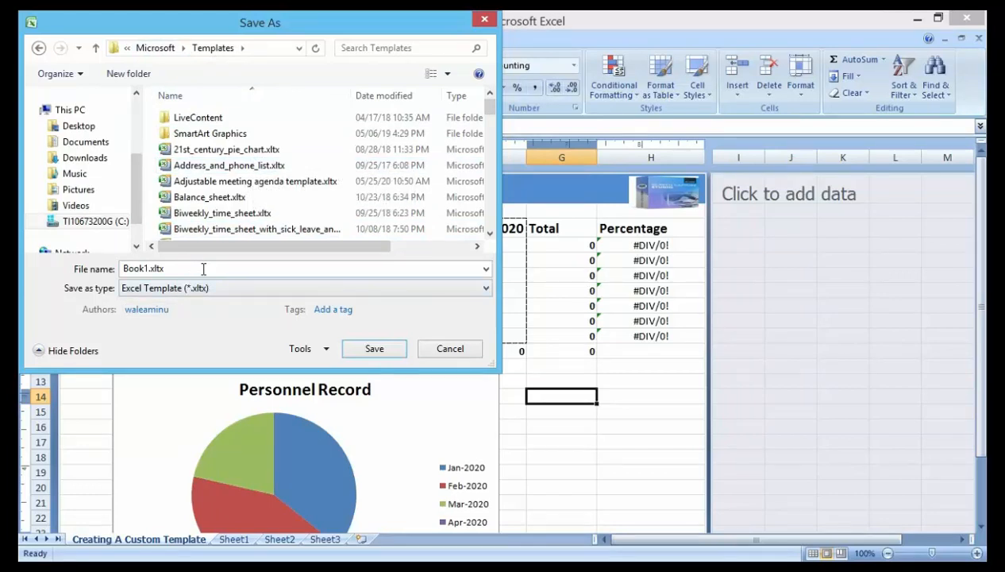
pyautogui.moveTo(210, 267)
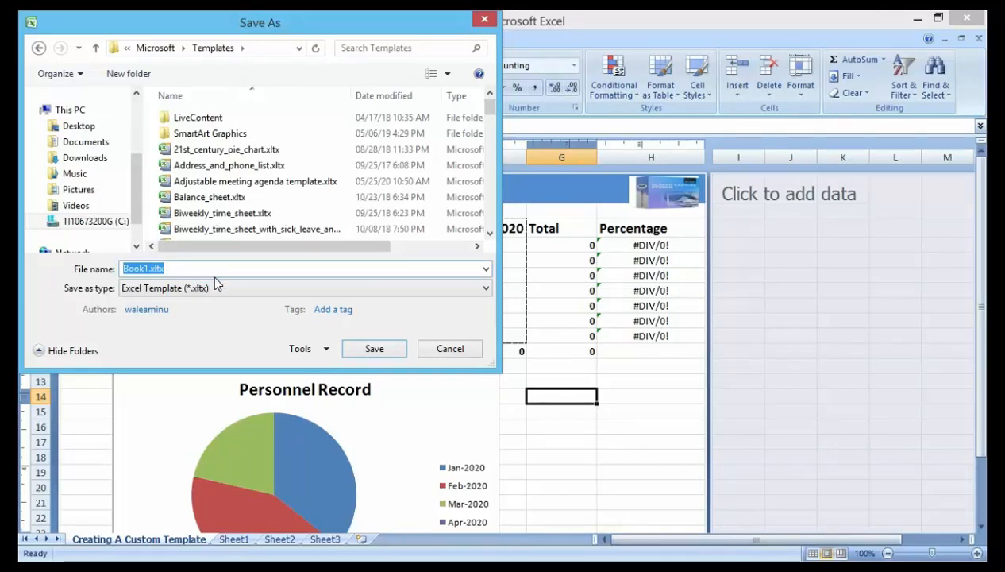
# - Save the workbook as Management Payroll Template.xltx in the Templates folder
pyautogui.write('M')
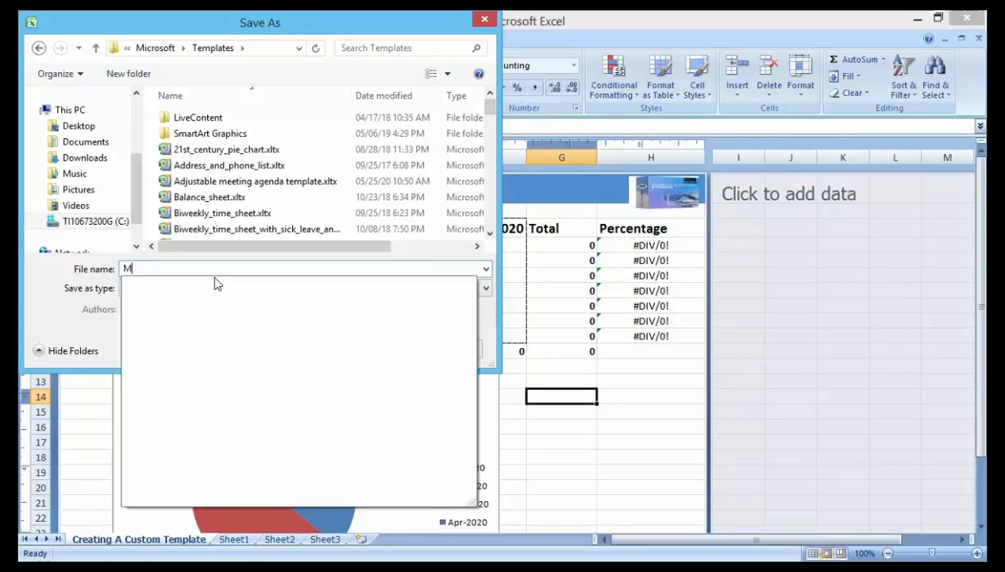
pyautogui.write('anagemen')
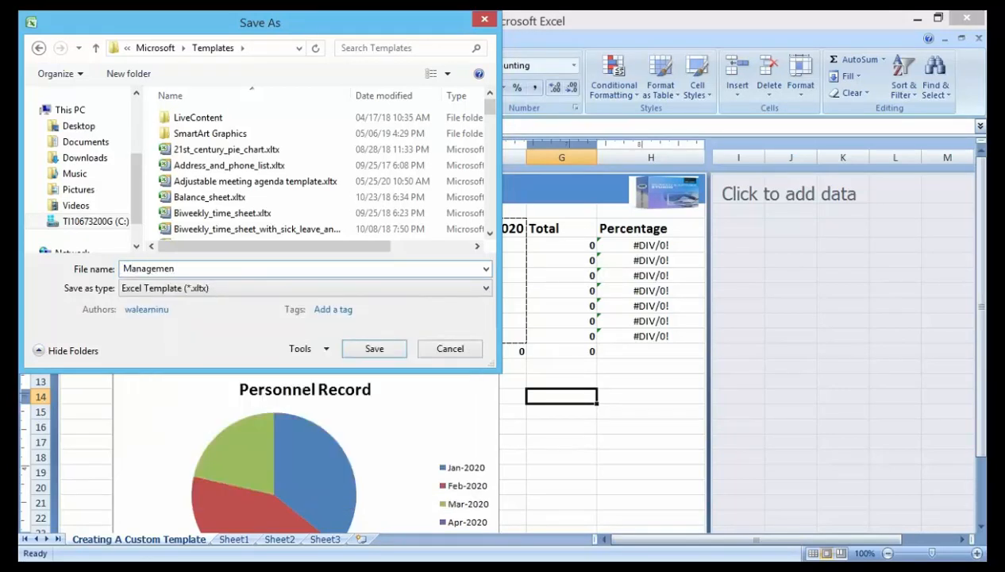
pyautogui.write('Management Payr')
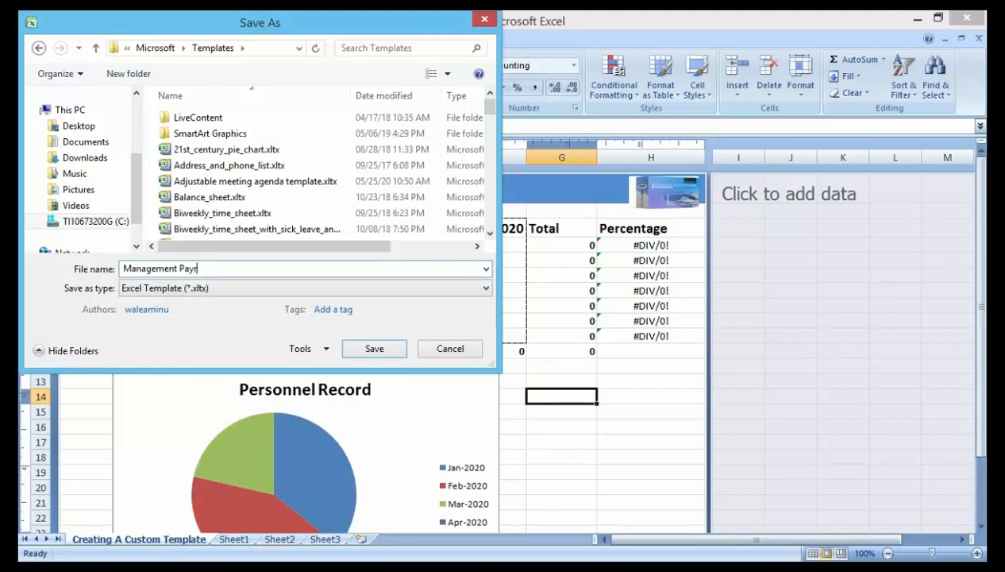
pyautogui.write('l')
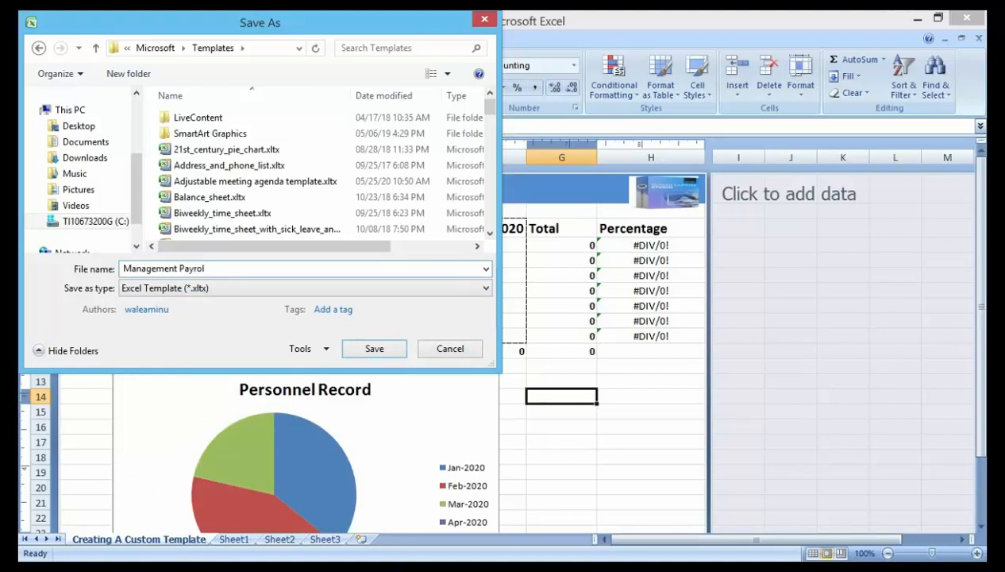
pyautogui.write('Tem')
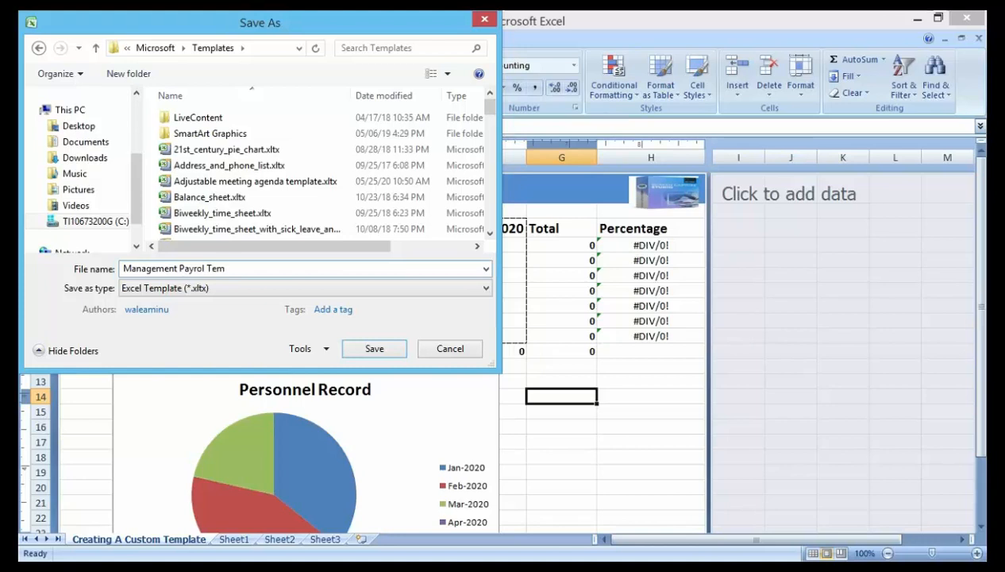
pyautogui.write('plate')
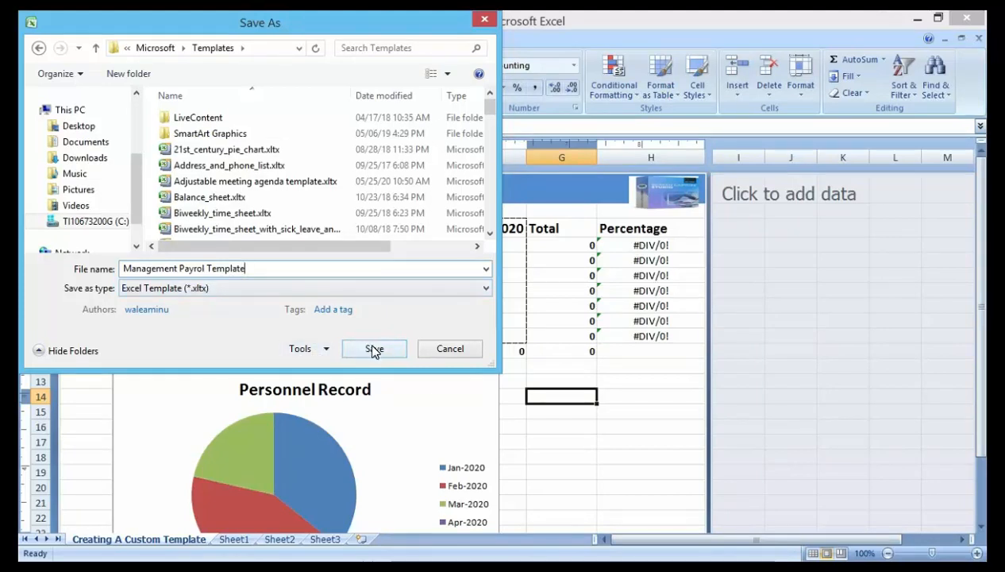
pyautogui.click(373, 349)
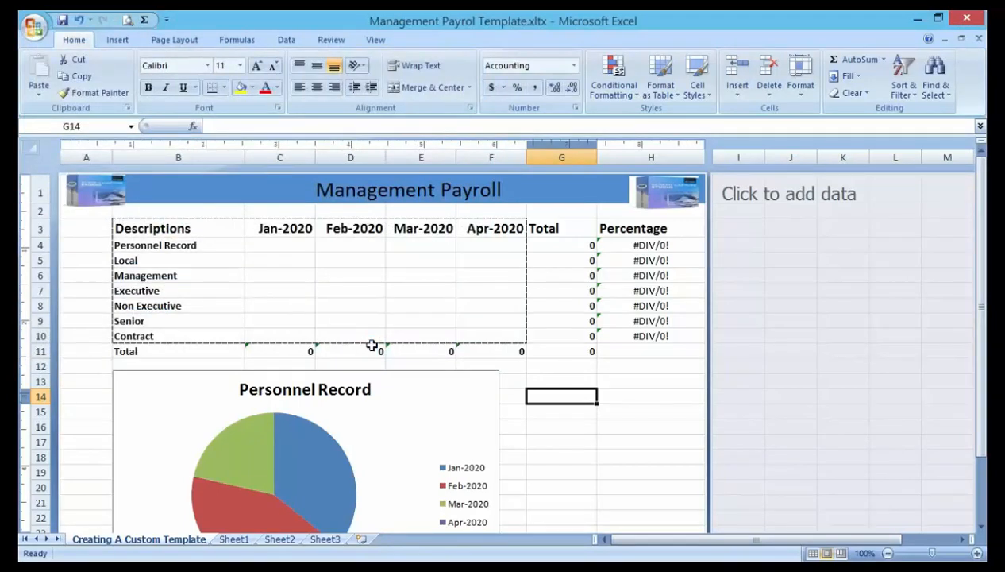
pyautogui.moveTo(387, 441)
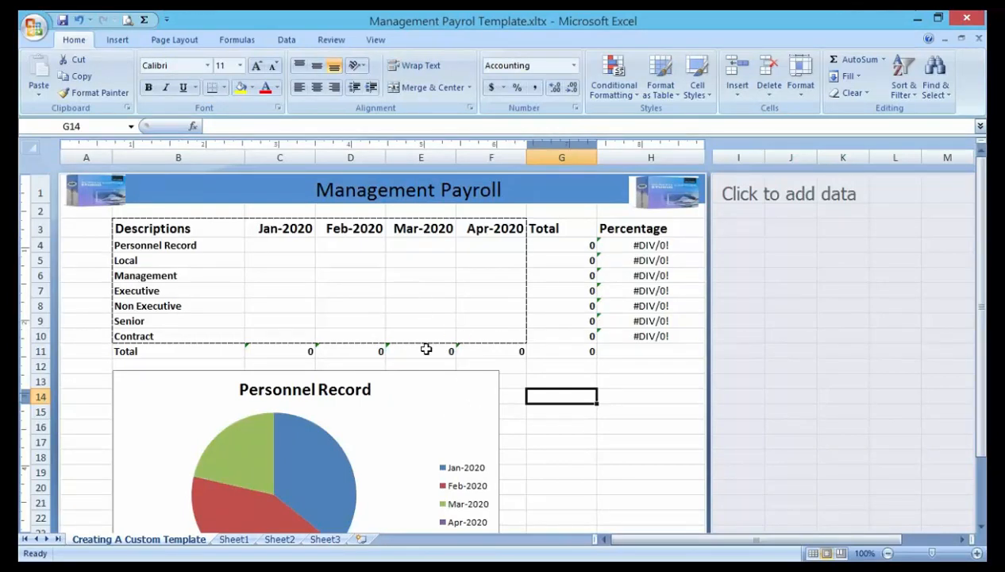
pyautogui.moveTo(347, 299)
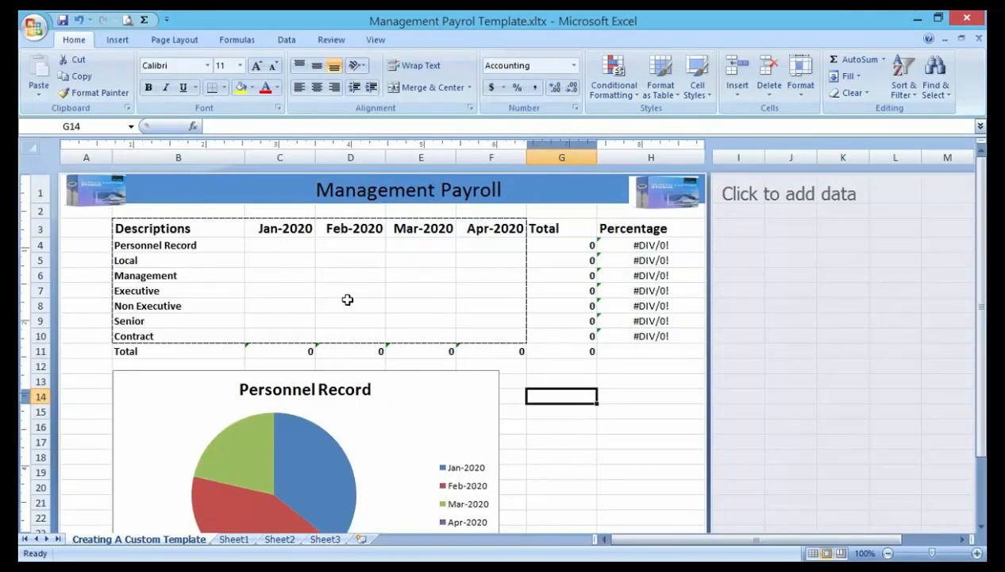
# - Close Management Payroll Template.xltx and return to the YouTube Live Tutorial workbook
pyautogui.click(349, 289)
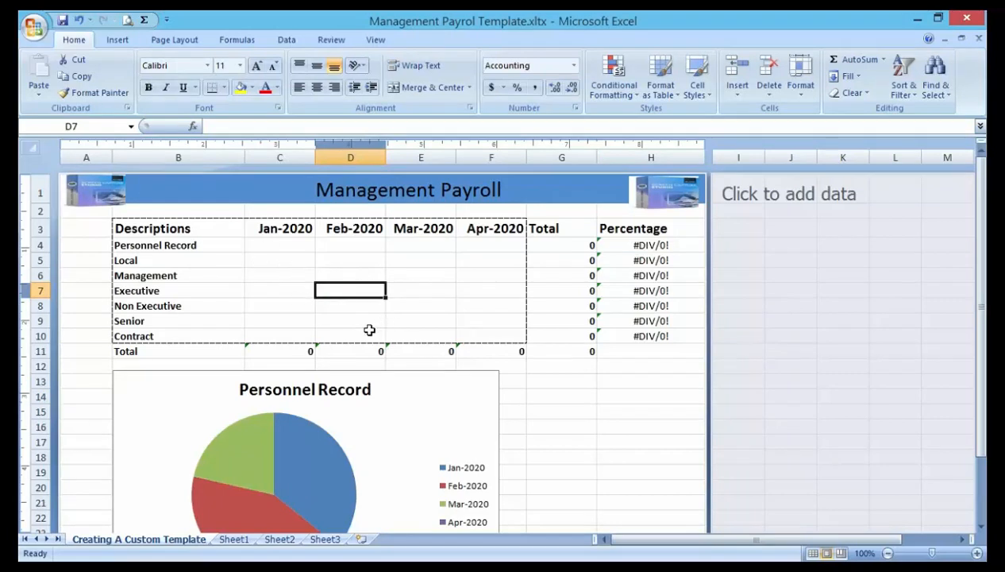
pyautogui.moveTo(311, 275)
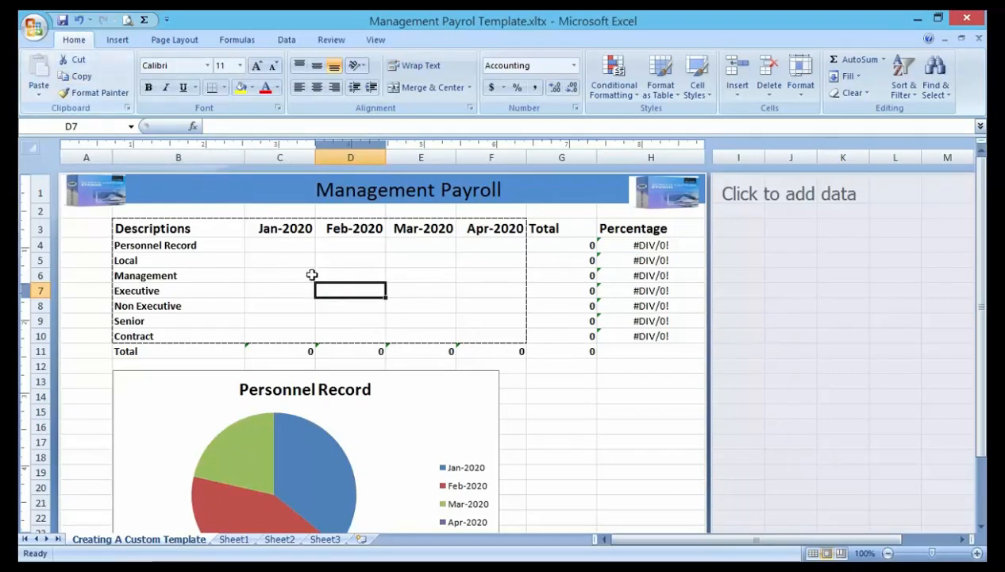
pyautogui.click(563, 396)
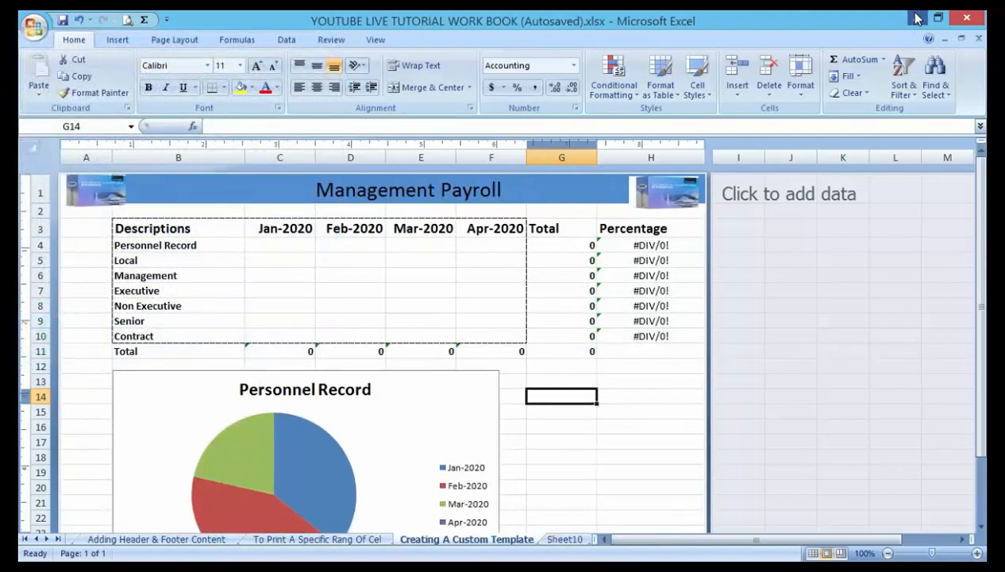
# - Minimize Excel, then restore the tutorial workbook with empty Sheet10 active
pyautogui.click(937, 17)
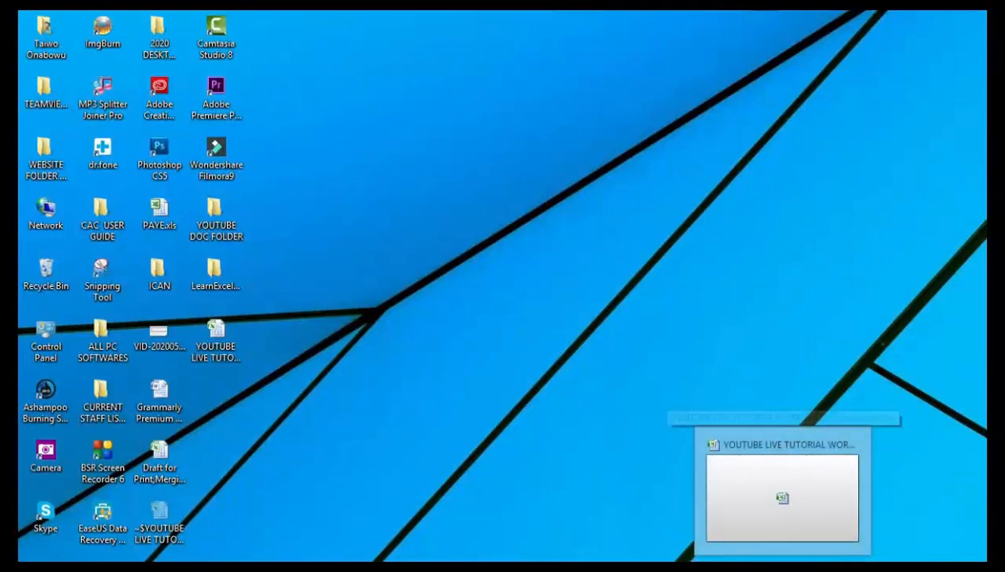
pyautogui.doubleClick(781, 499)
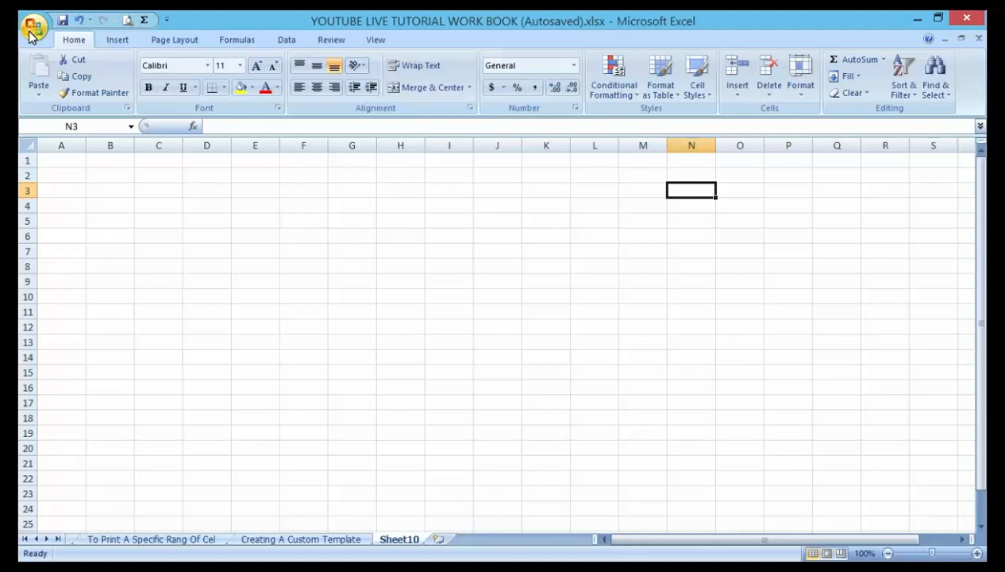
# - Start a new workbook and switch to the My Templates list
pyautogui.click(33, 23)
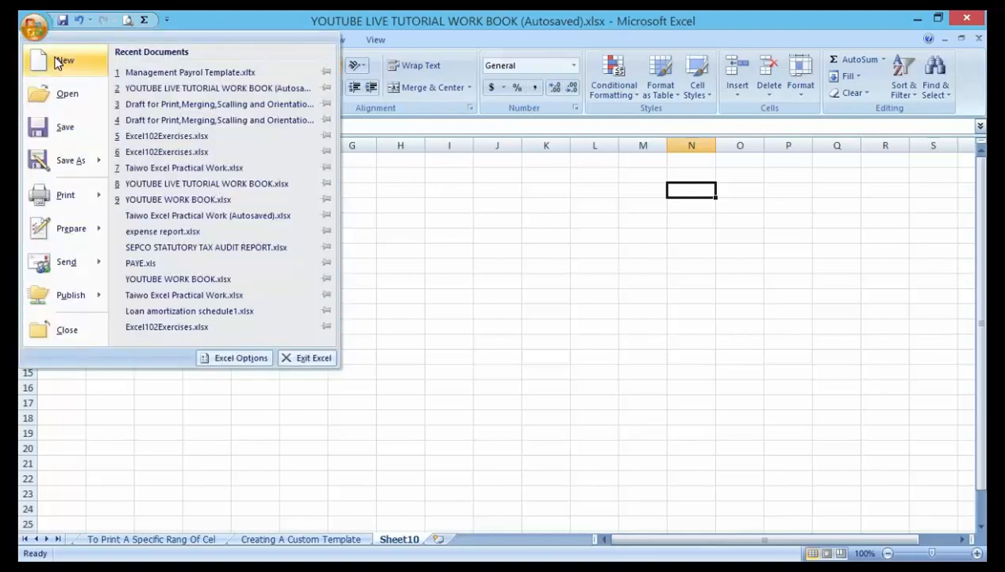
pyautogui.click(64, 60)
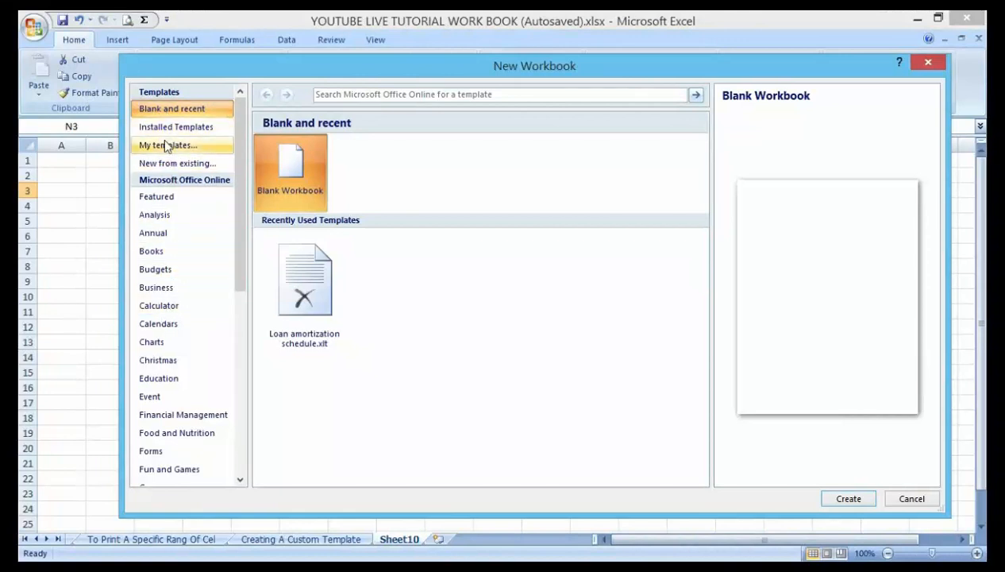
pyautogui.moveTo(167, 146)
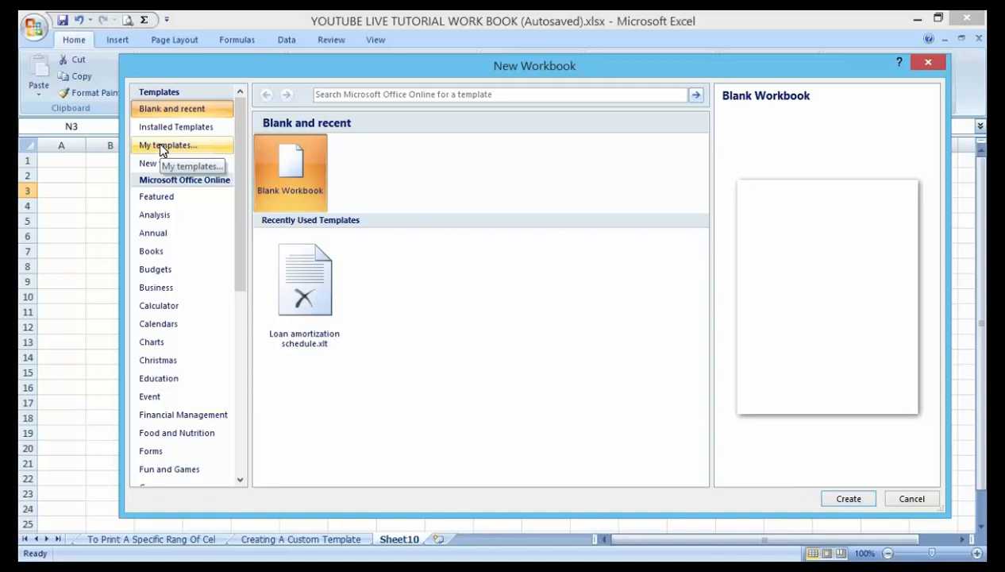
pyautogui.click(166, 146)
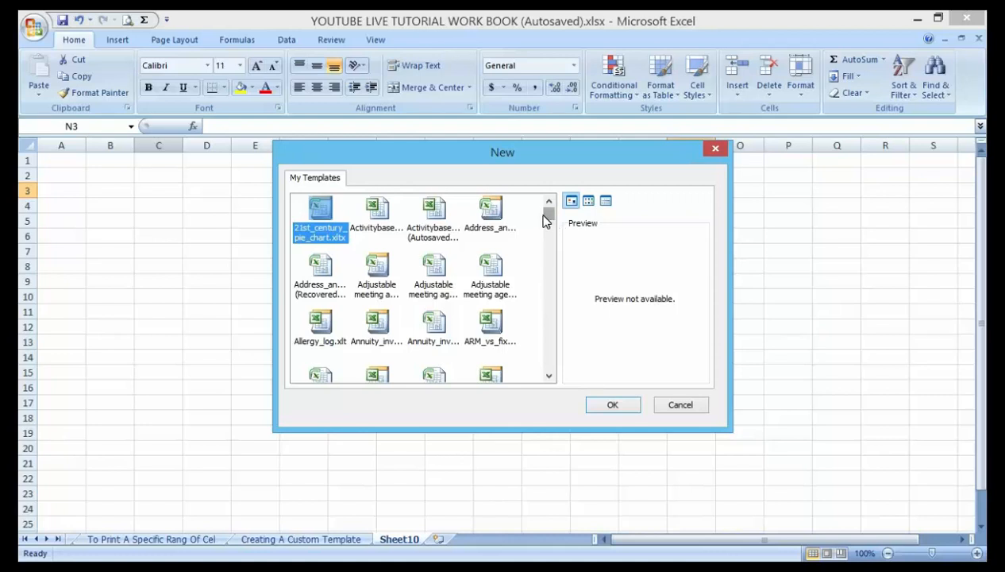
pyautogui.moveTo(552, 240)
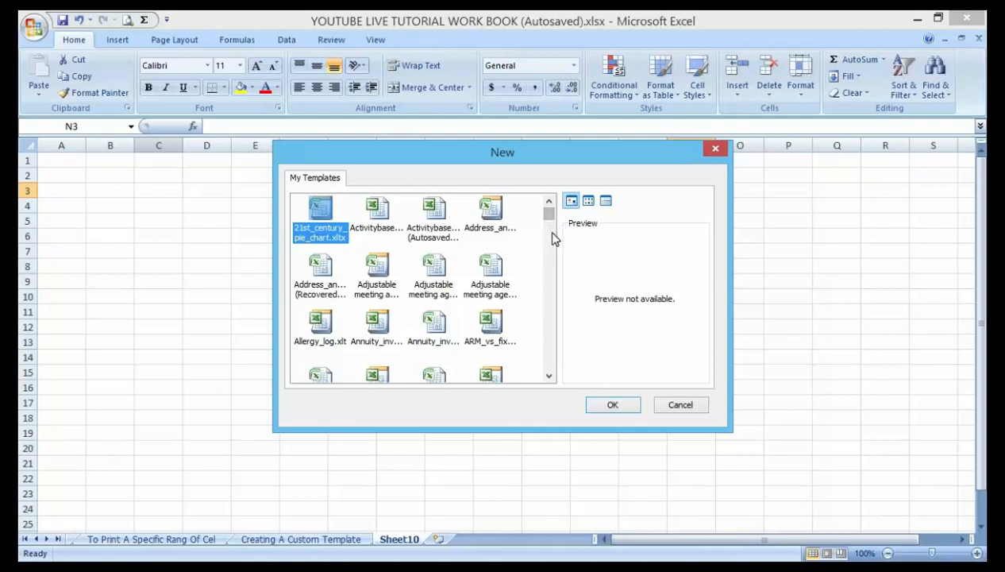
# - Pick Management Payroll Template.xltx and open it as new workbook Management Payroll Template1
pyautogui.scroll(-3)
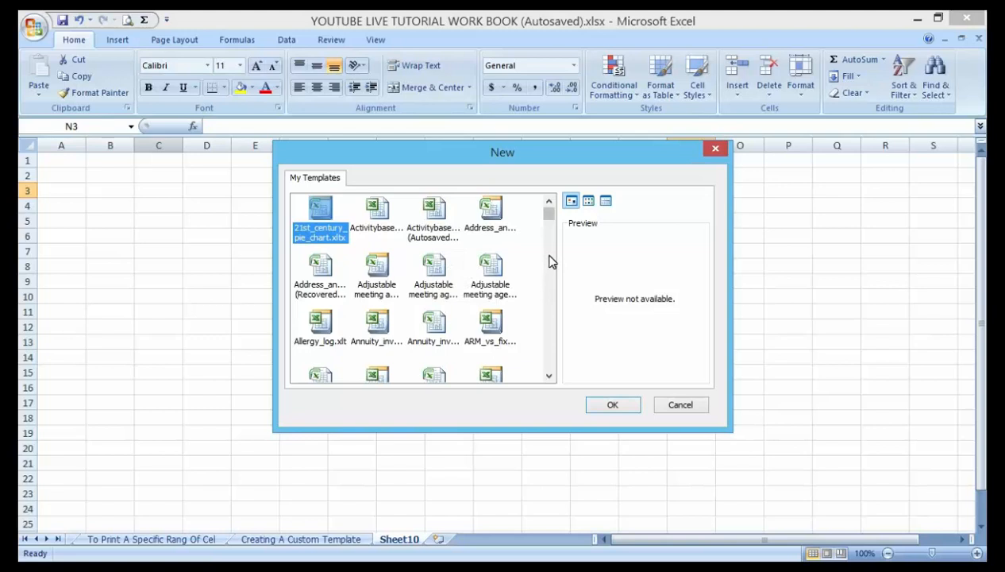
pyautogui.moveTo(490, 267)
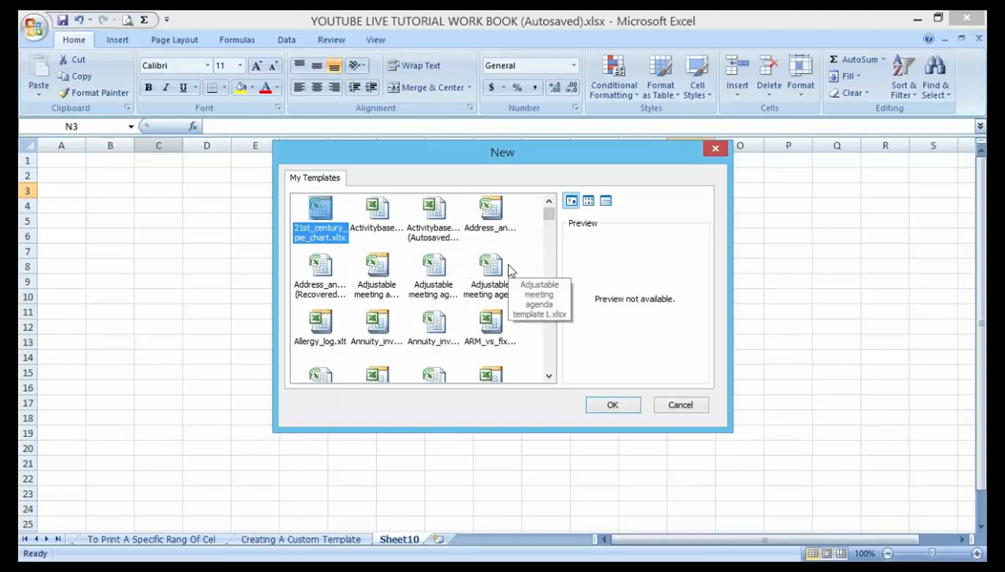
pyautogui.moveTo(508, 271)
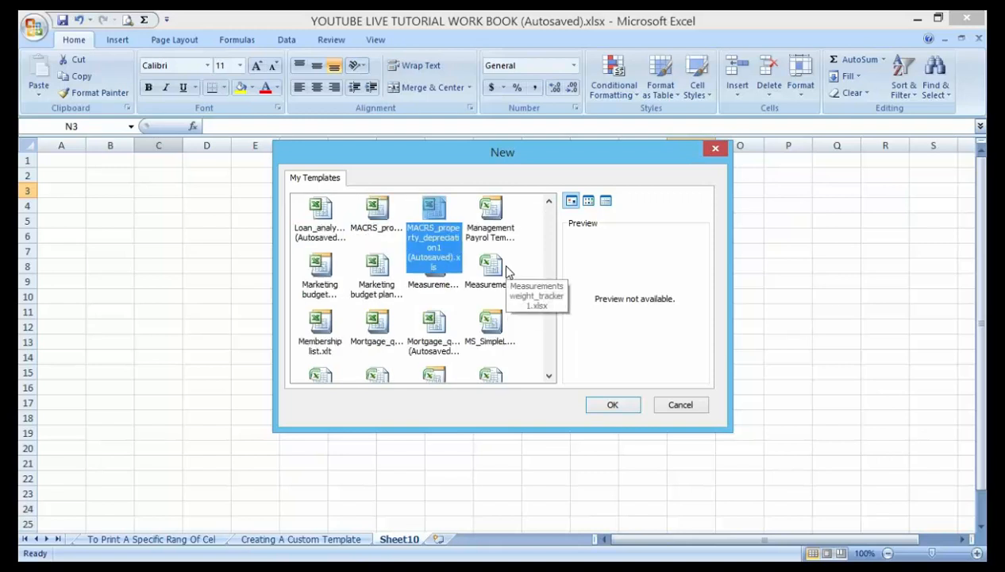
pyautogui.click(489, 223)
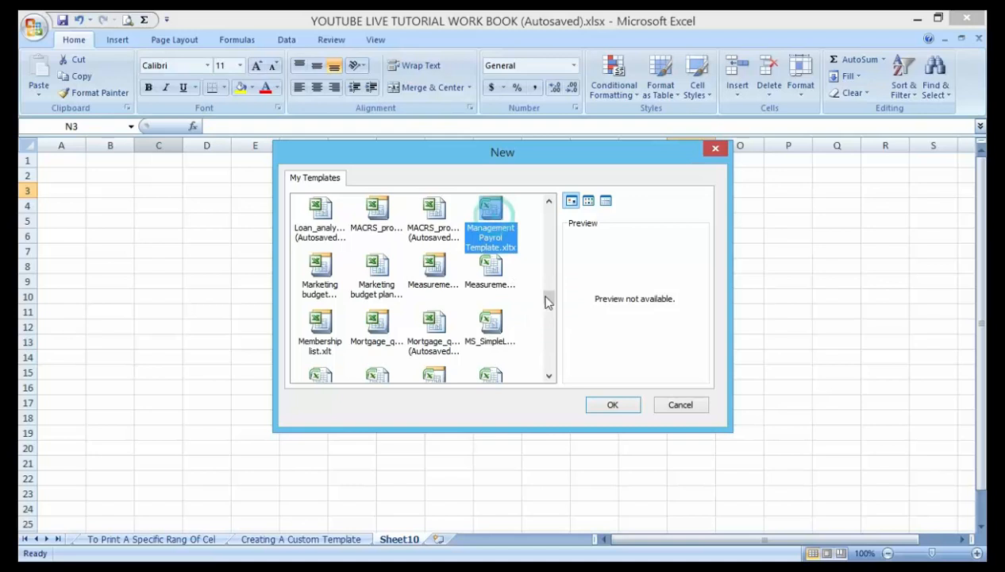
pyautogui.click(613, 405)
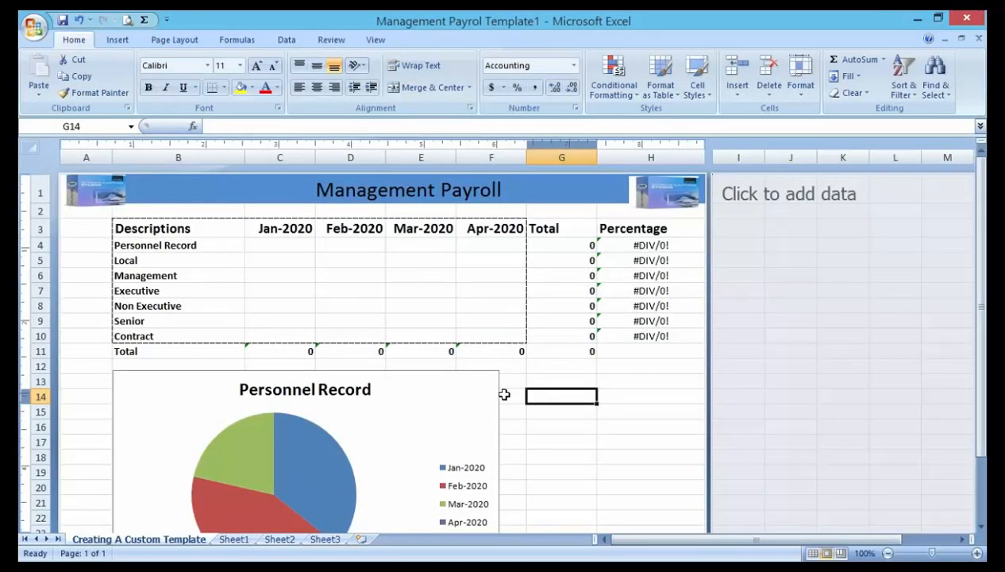
pyautogui.moveTo(419, 119)
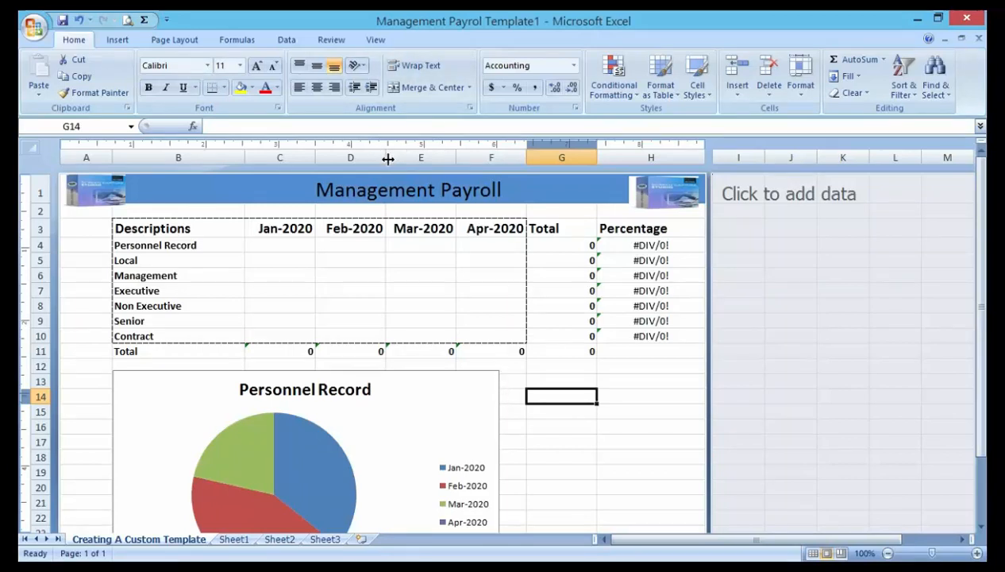
pyautogui.moveTo(375, 208)
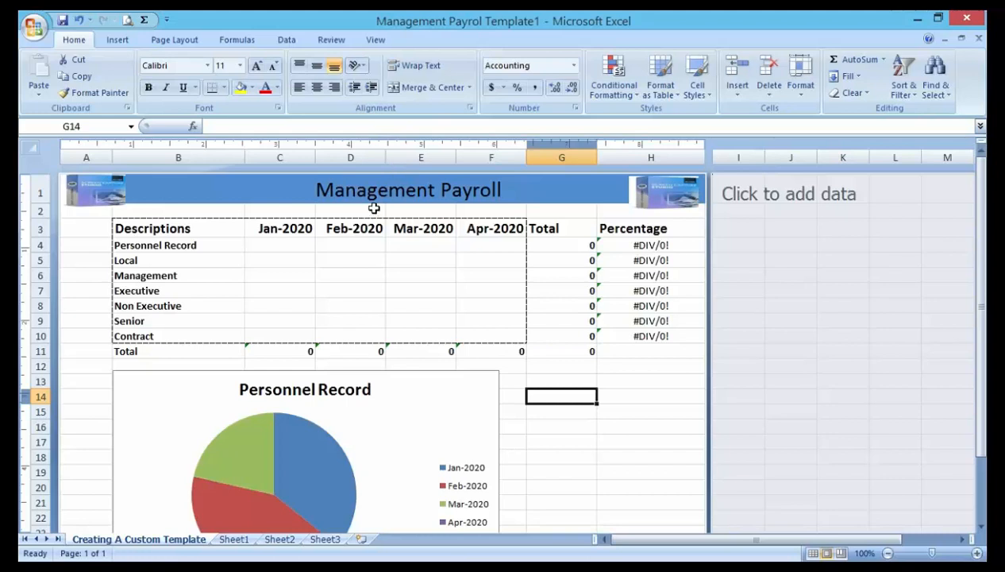
pyautogui.moveTo(397, 250)
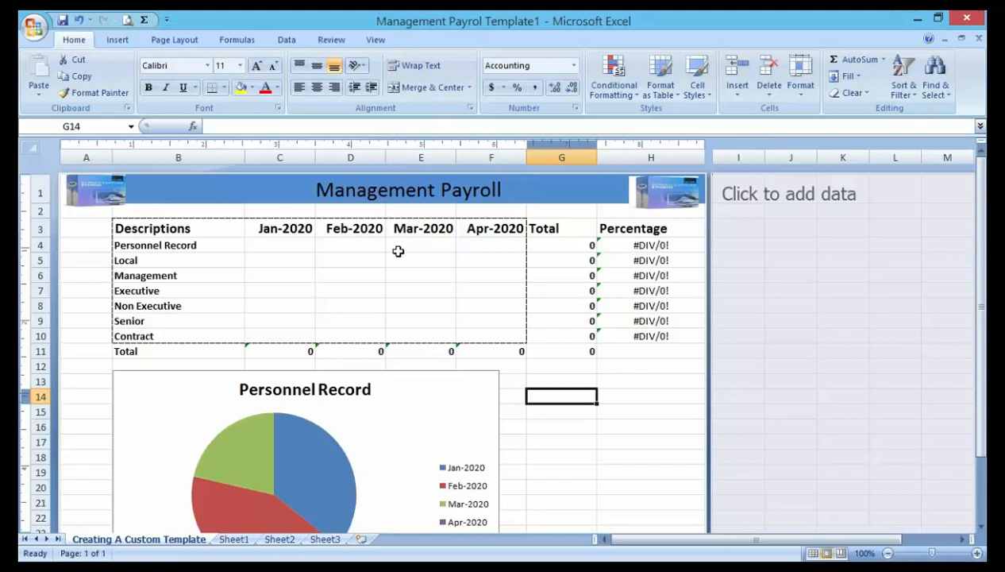
pyautogui.moveTo(400, 254)
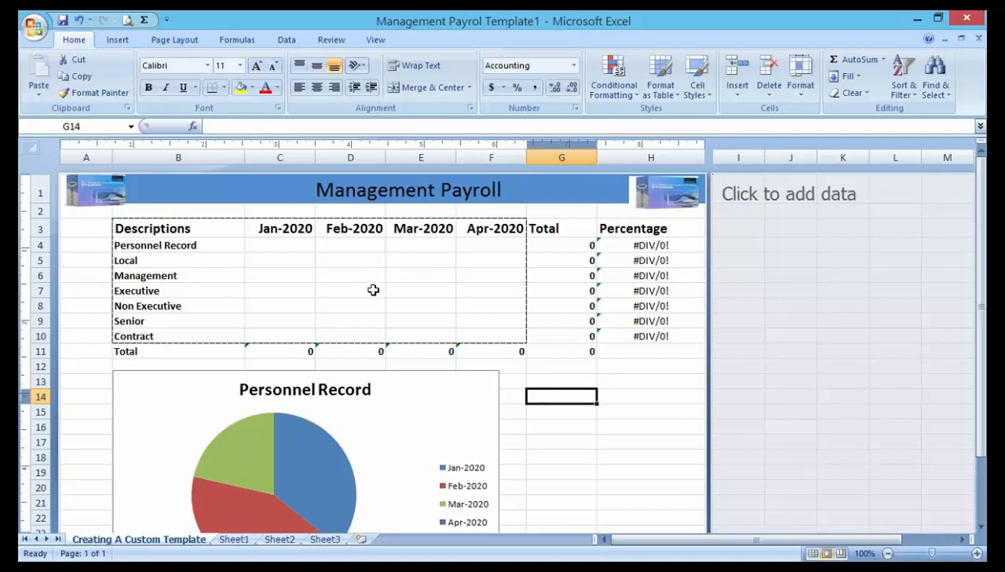
pyautogui.moveTo(384, 318)
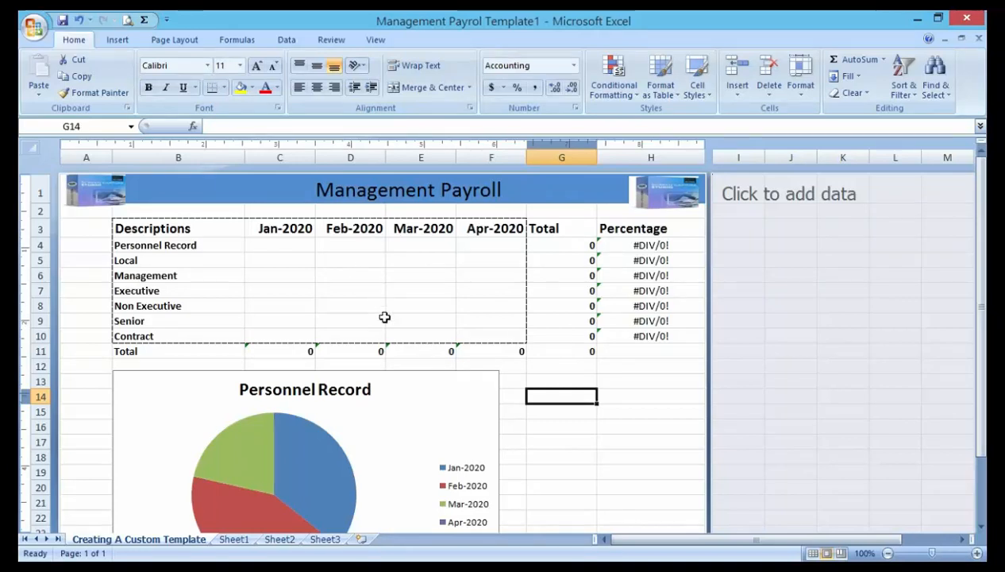
pyautogui.moveTo(445, 251)
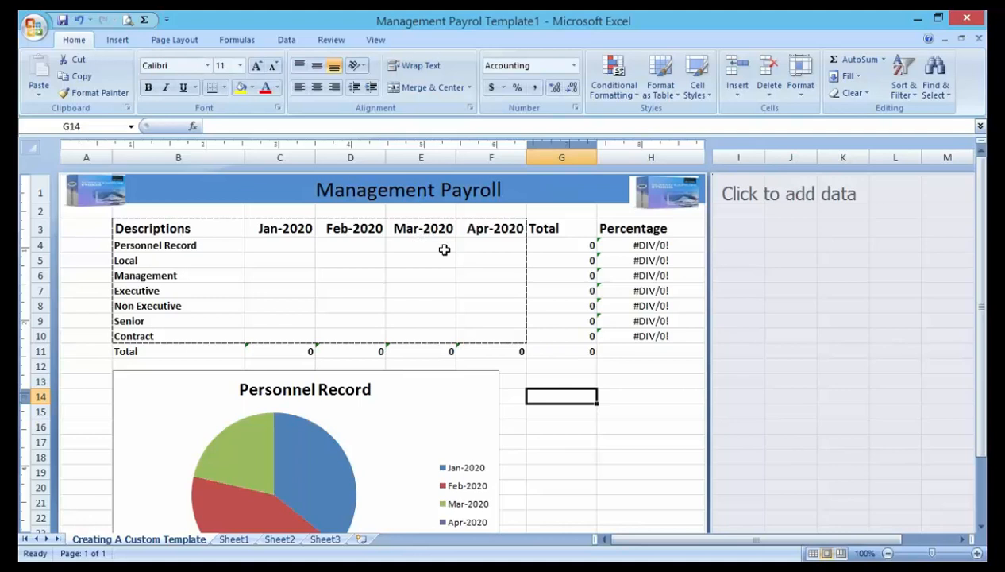
pyautogui.moveTo(451, 247)
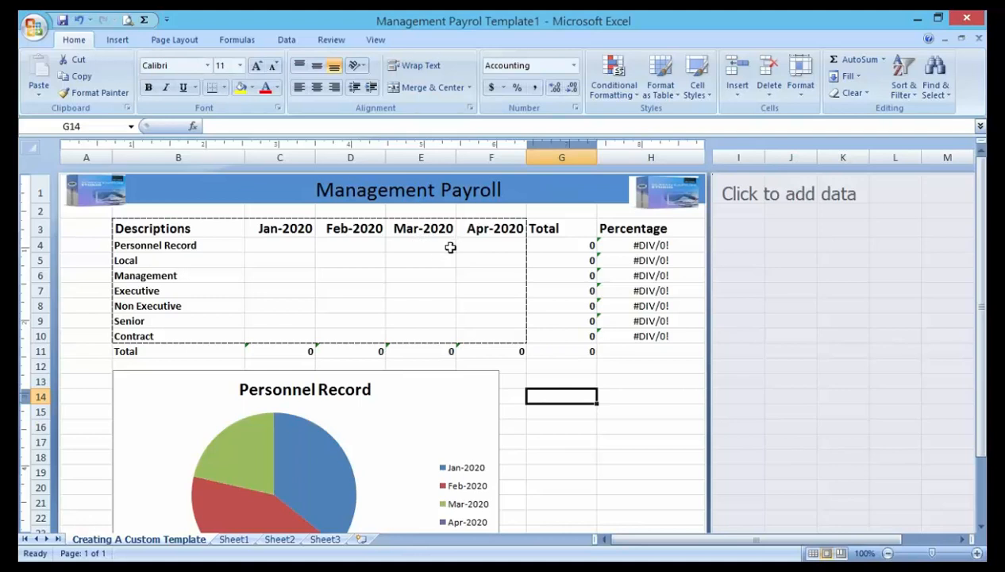
pyautogui.moveTo(430, 372)
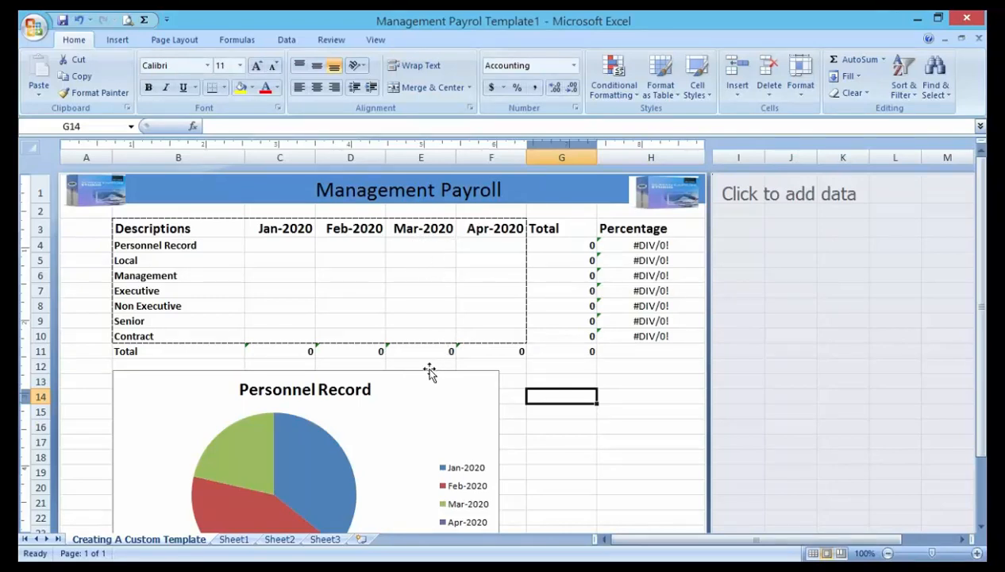
pyautogui.moveTo(438, 438)
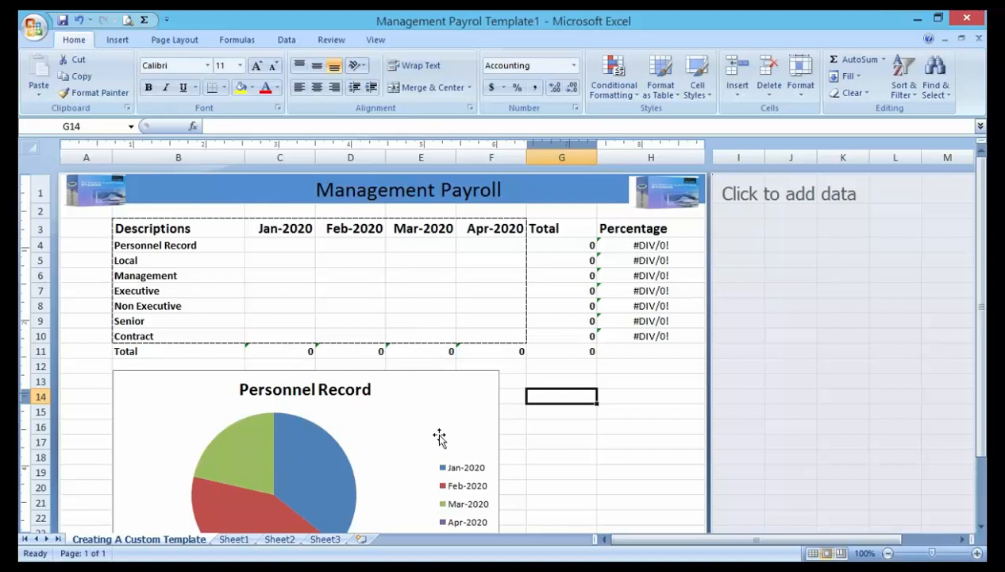
pyautogui.moveTo(443, 421)
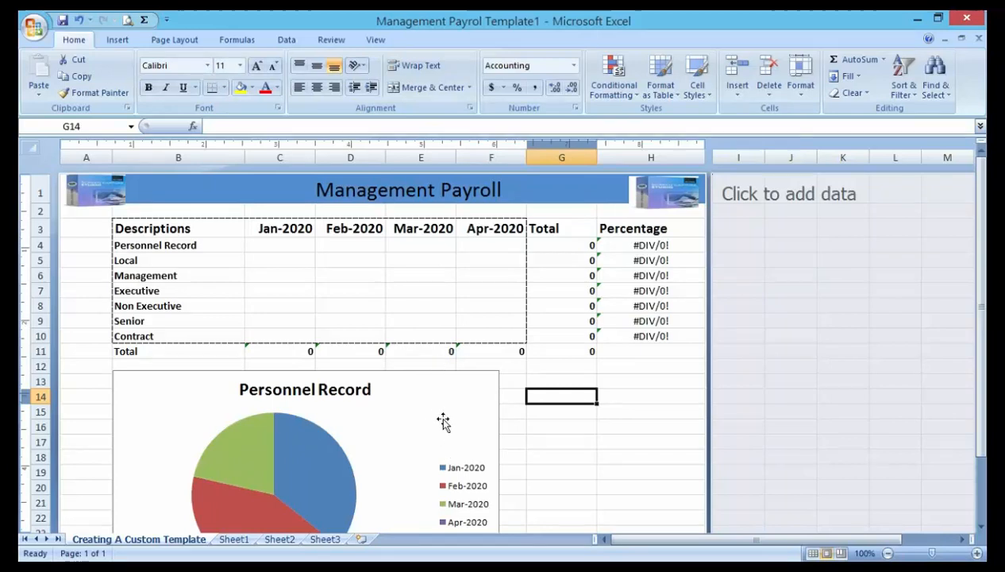
pyautogui.moveTo(464, 480)
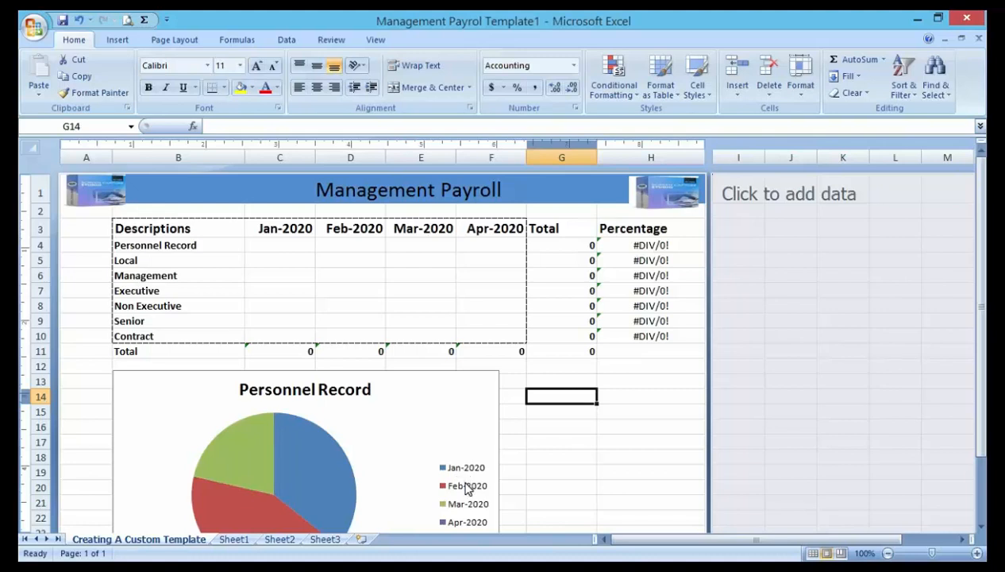
pyautogui.moveTo(486, 531)
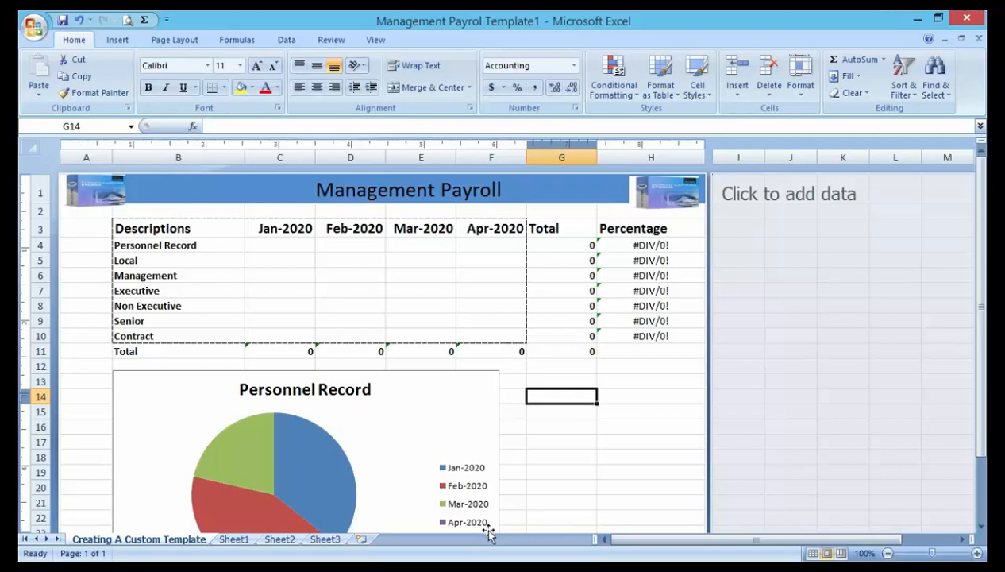
pyautogui.moveTo(500, 552)
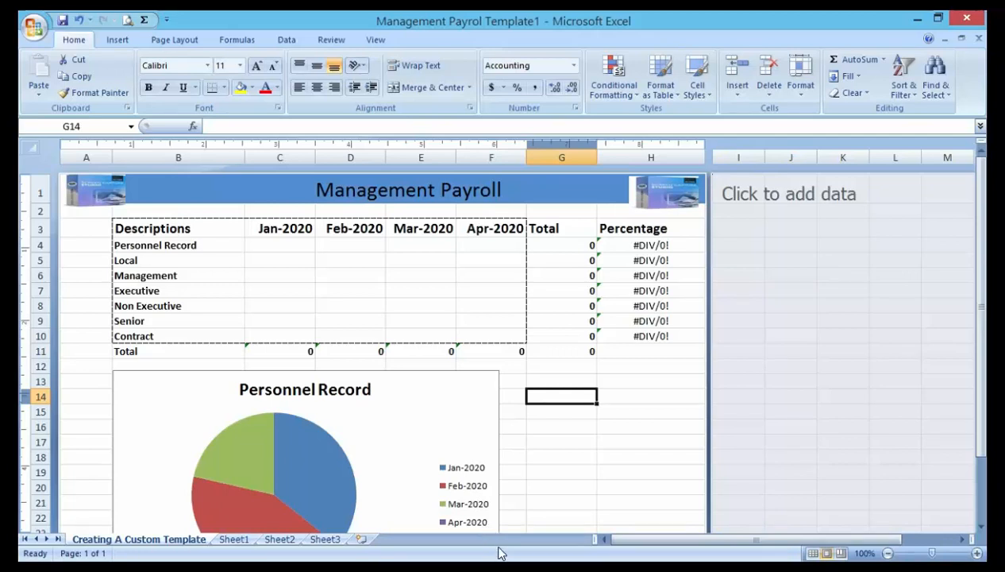
pyautogui.moveTo(390, 282)
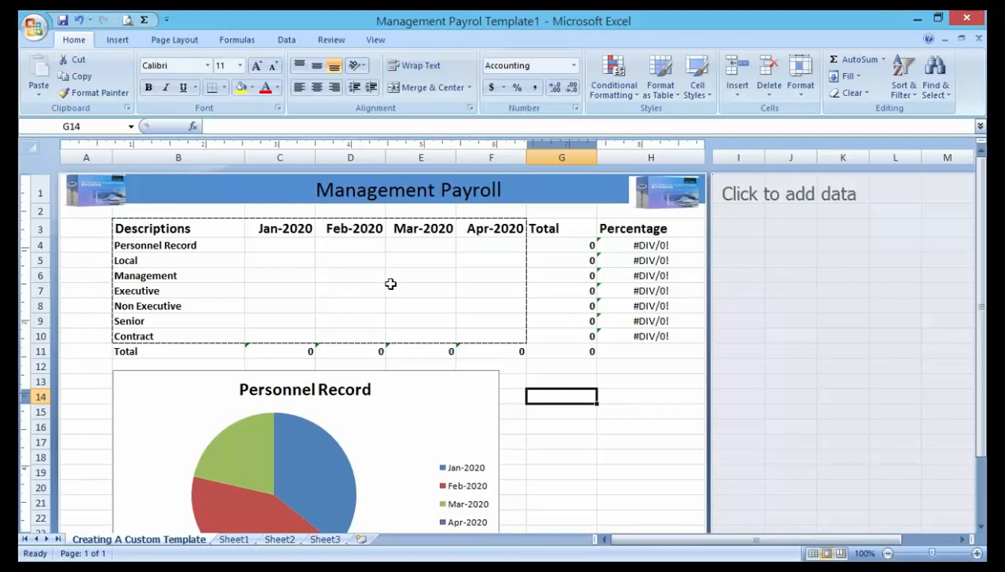
pyautogui.moveTo(402, 309)
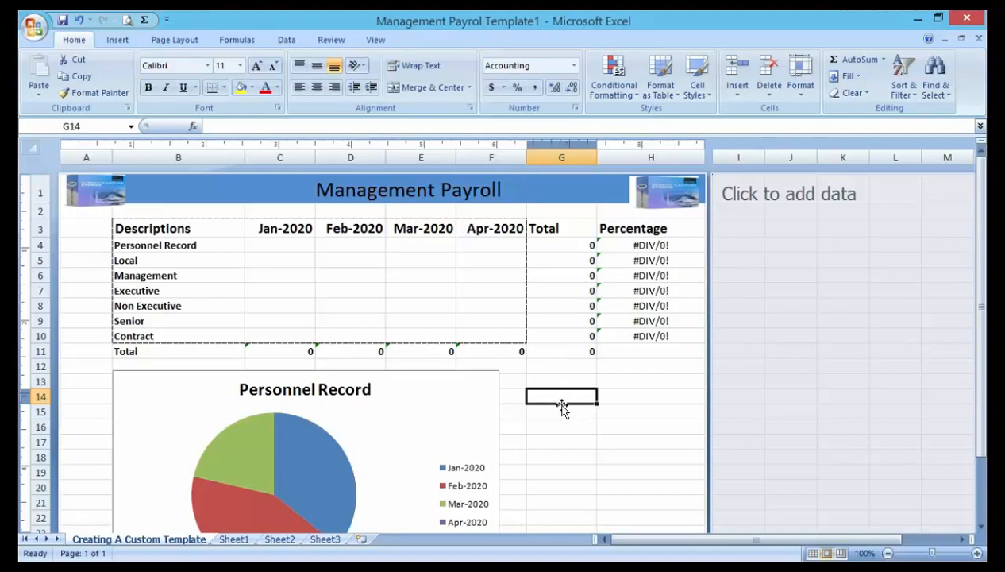
pyautogui.moveTo(531, 370)
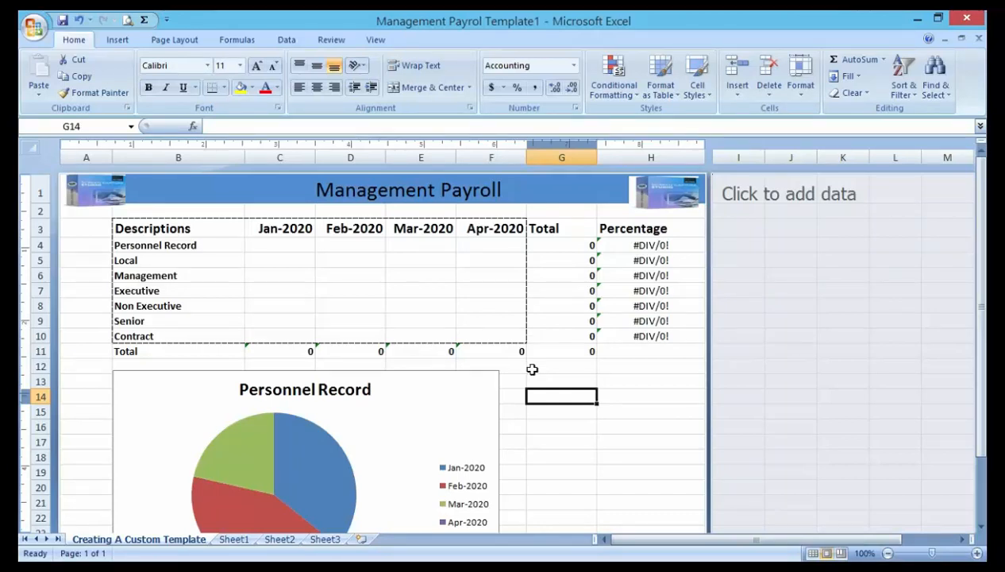
pyautogui.moveTo(534, 376)
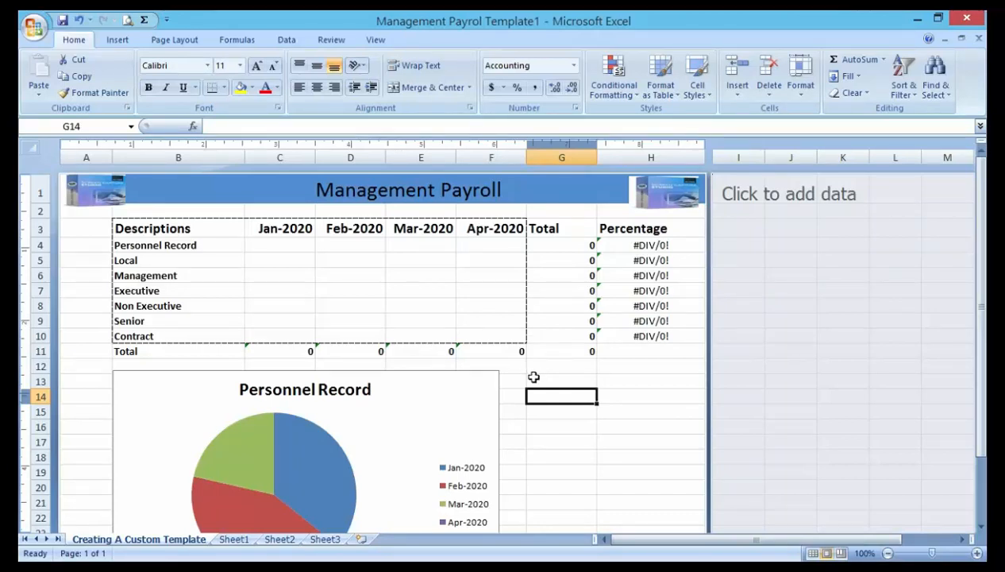